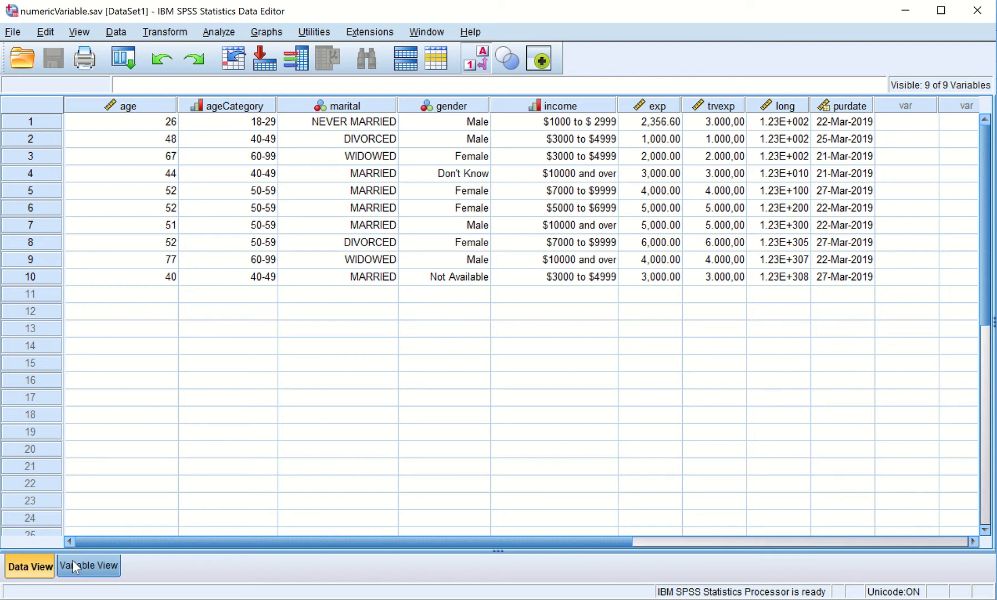
- In Variable View, name the row 10 variable inExp and label it 'Expenses in India'
left_click(87, 564)
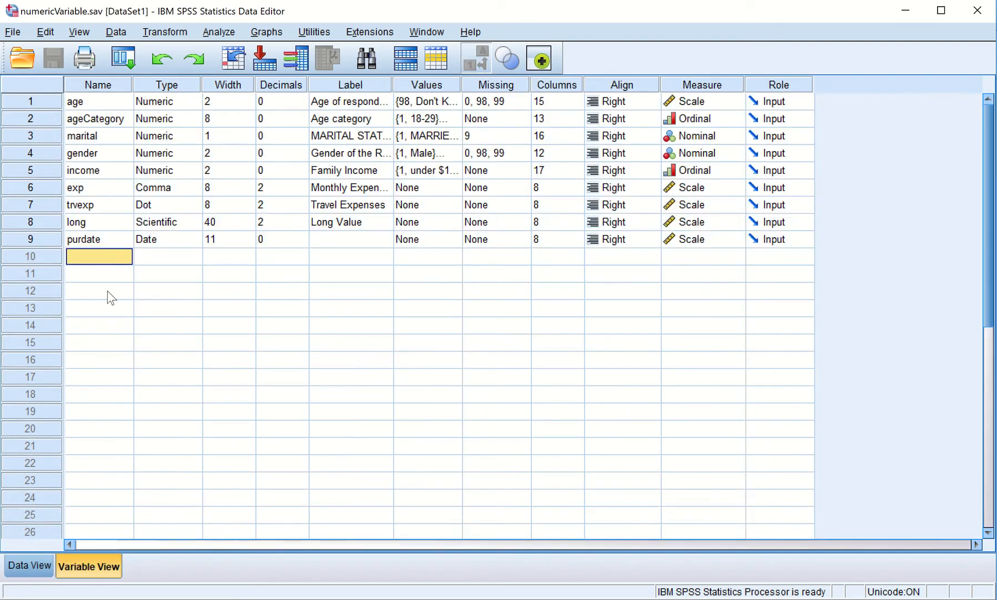
left_click(99, 256)
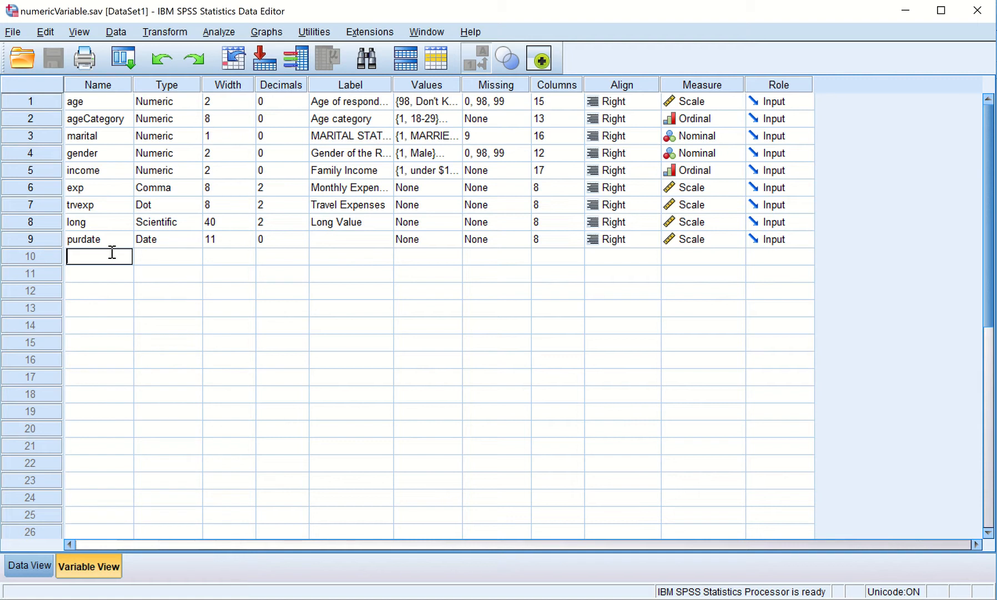
type("in")
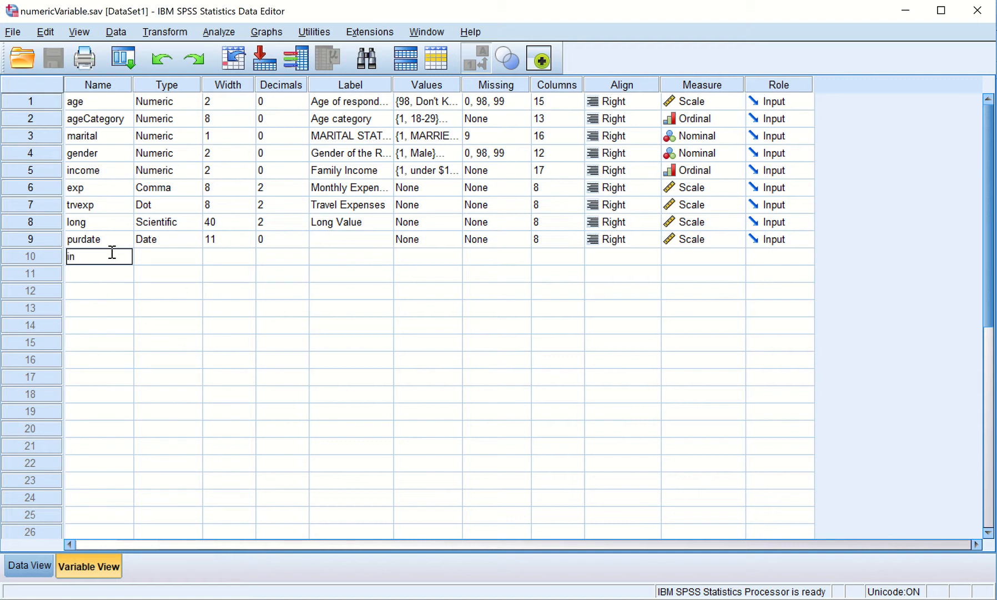
type("Exp")
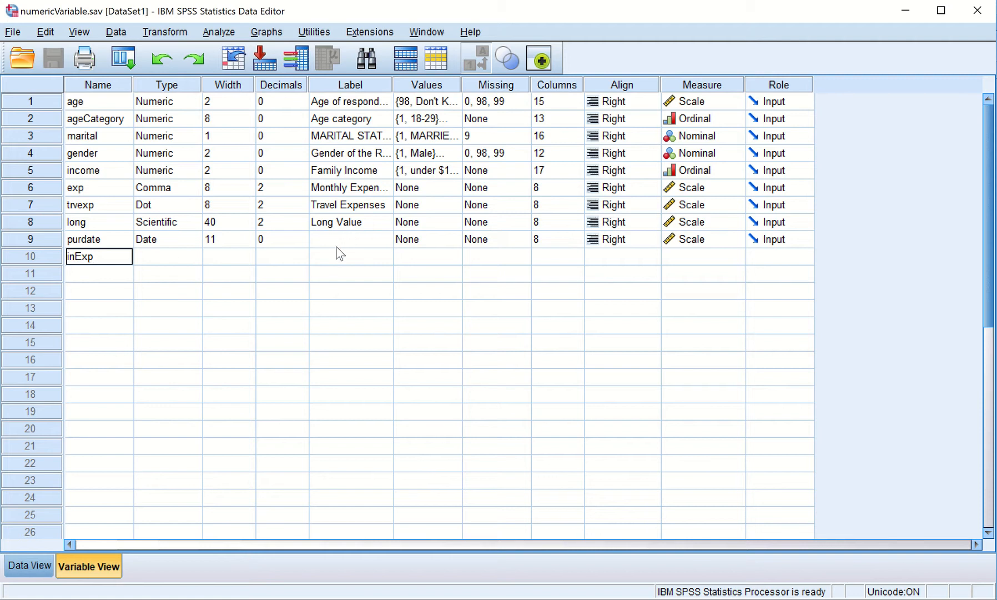
left_click(350, 256)
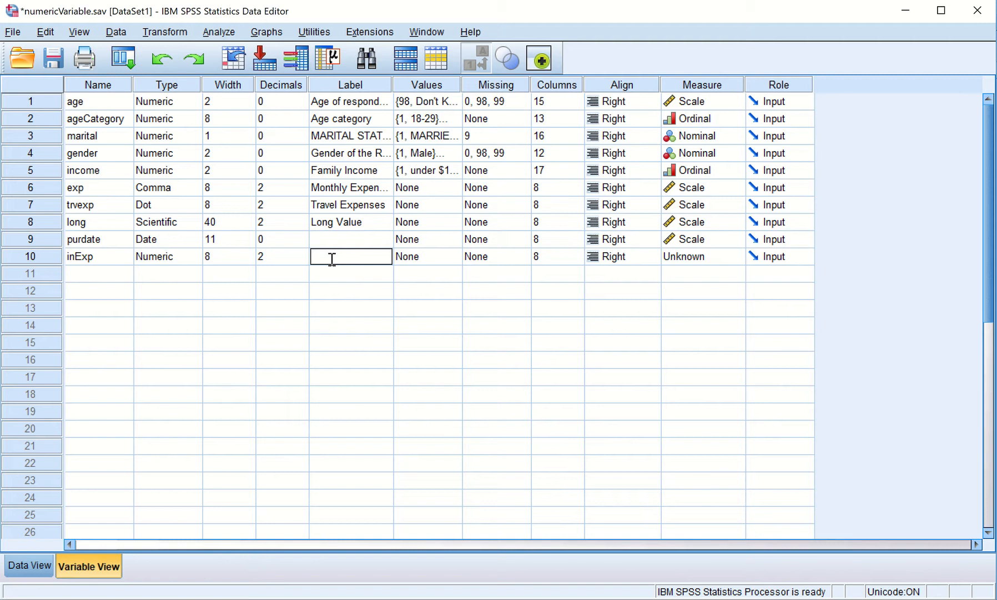
type("E")
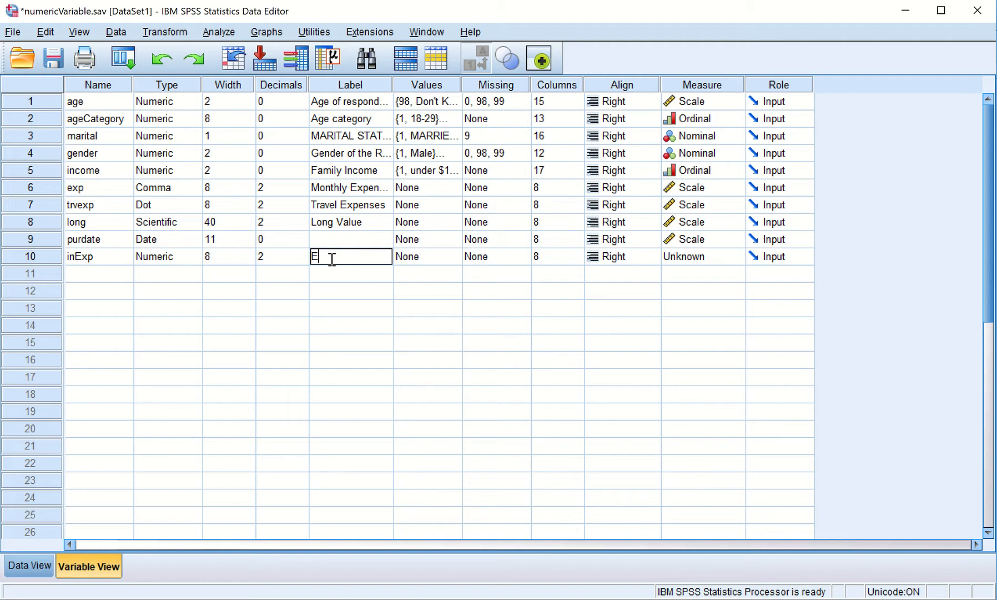
type("xpenses")
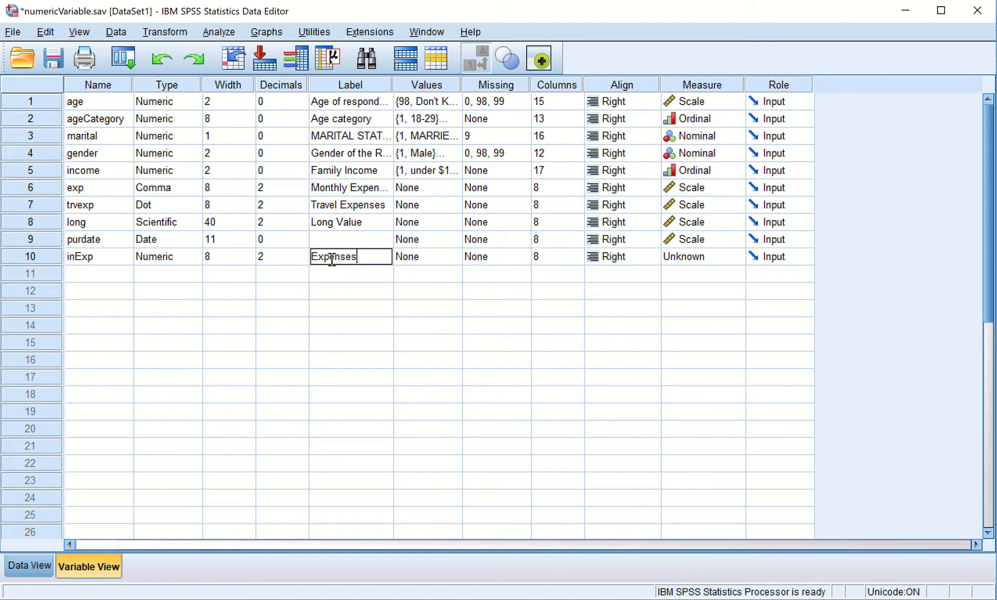
type("in Ind")
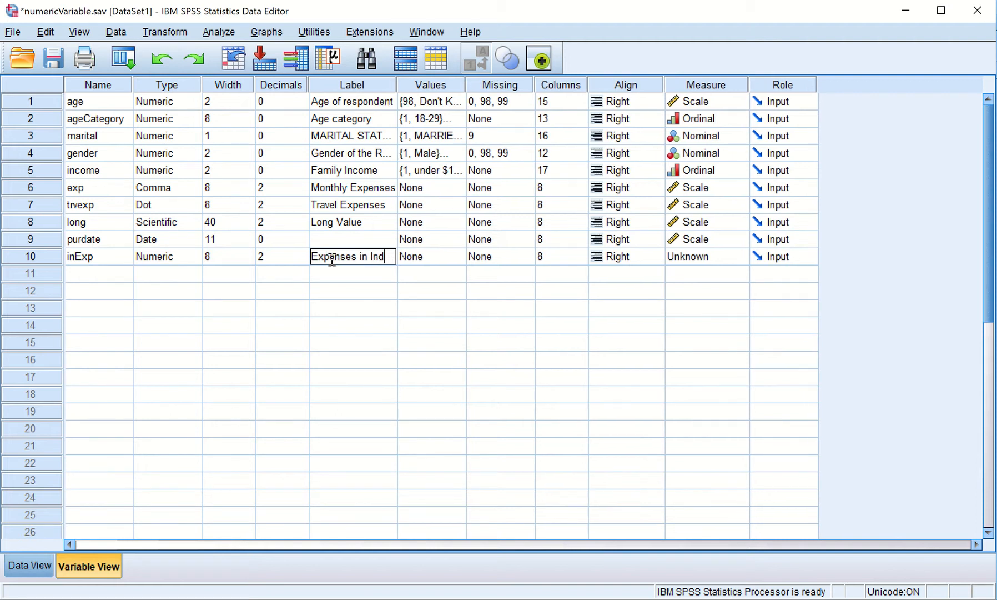
type("ia")
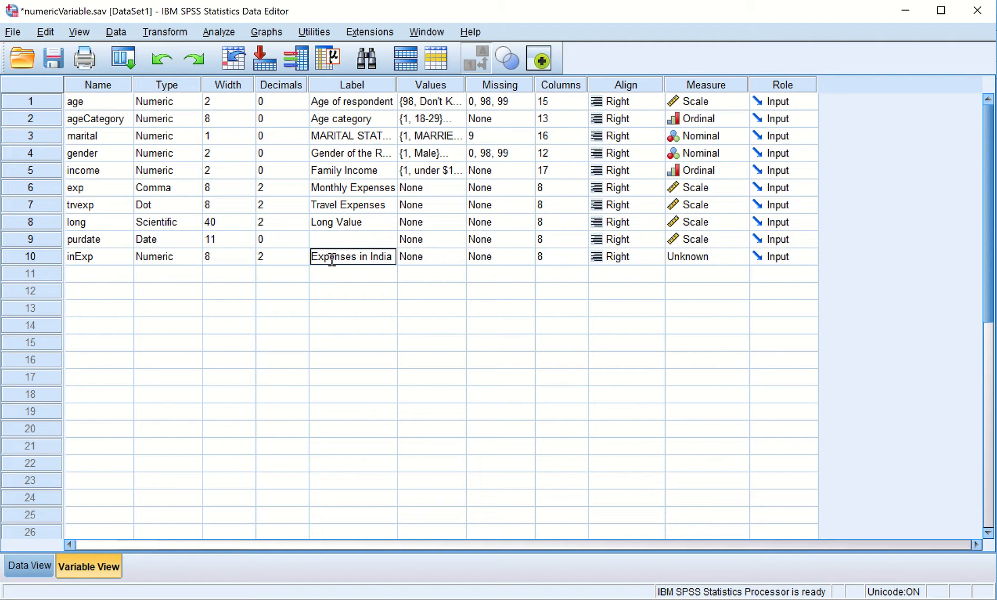
left_click(423, 256)
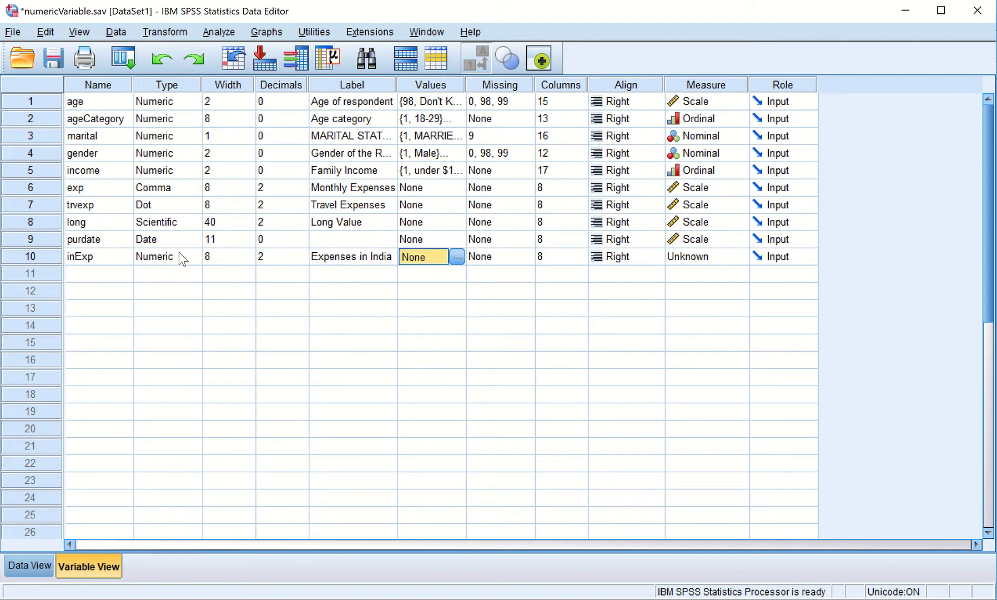
- Set inExp's type to custom currency CCA, keeping width 8 and two decimals
left_click(457, 256)
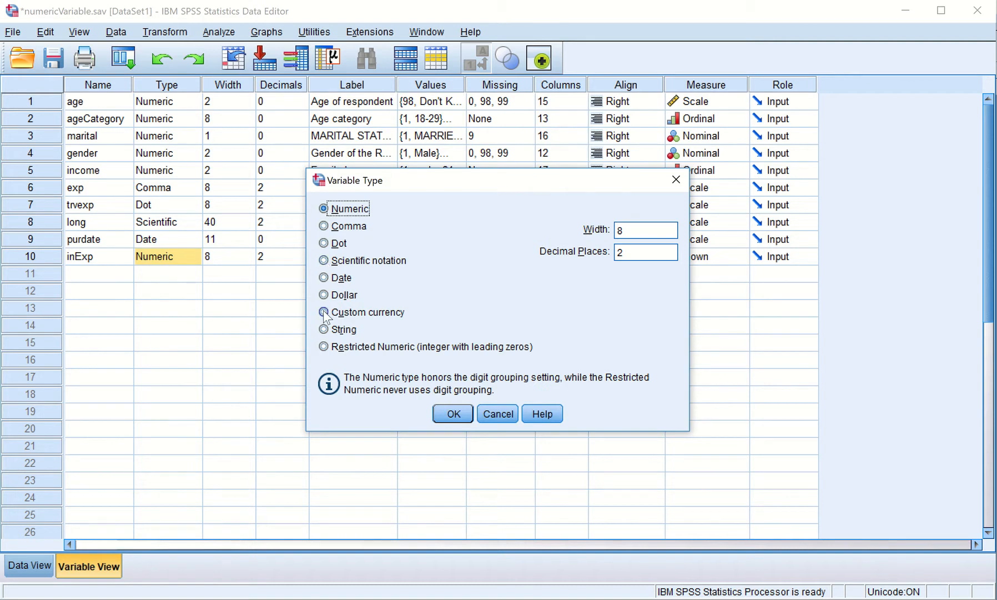
left_click(323, 312)
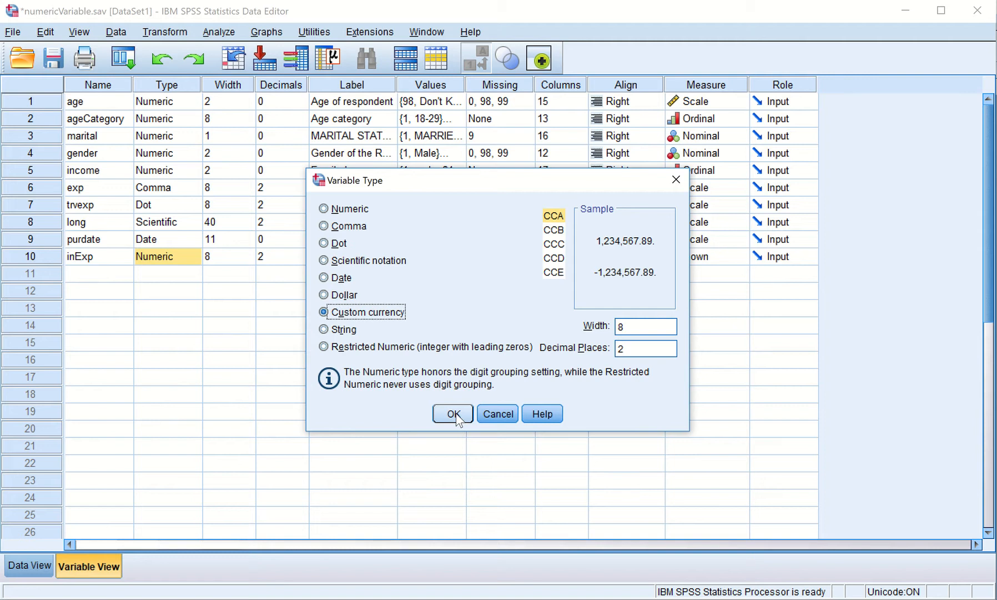
mouse_move(553, 231)
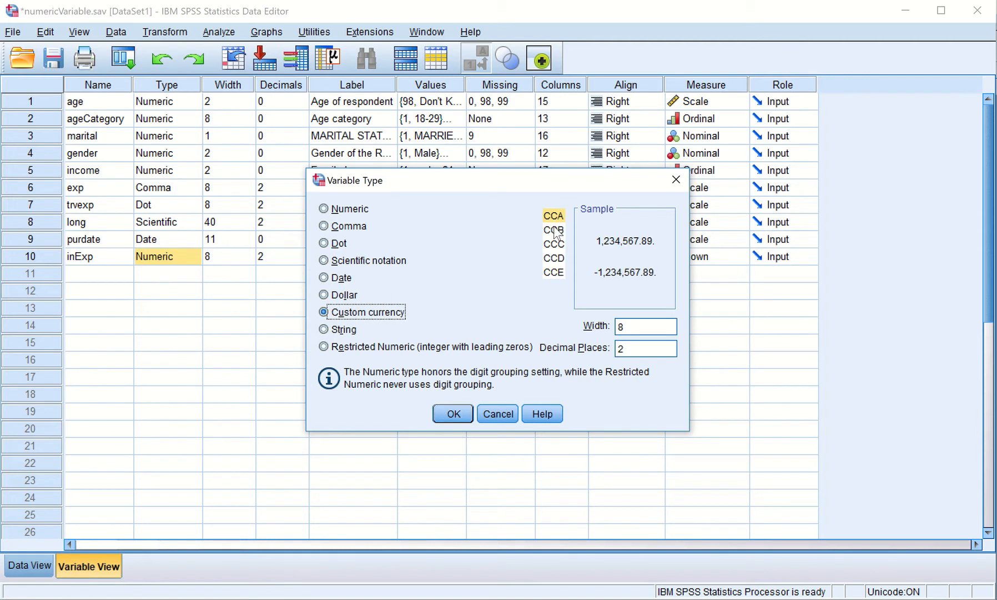
left_click(553, 215)
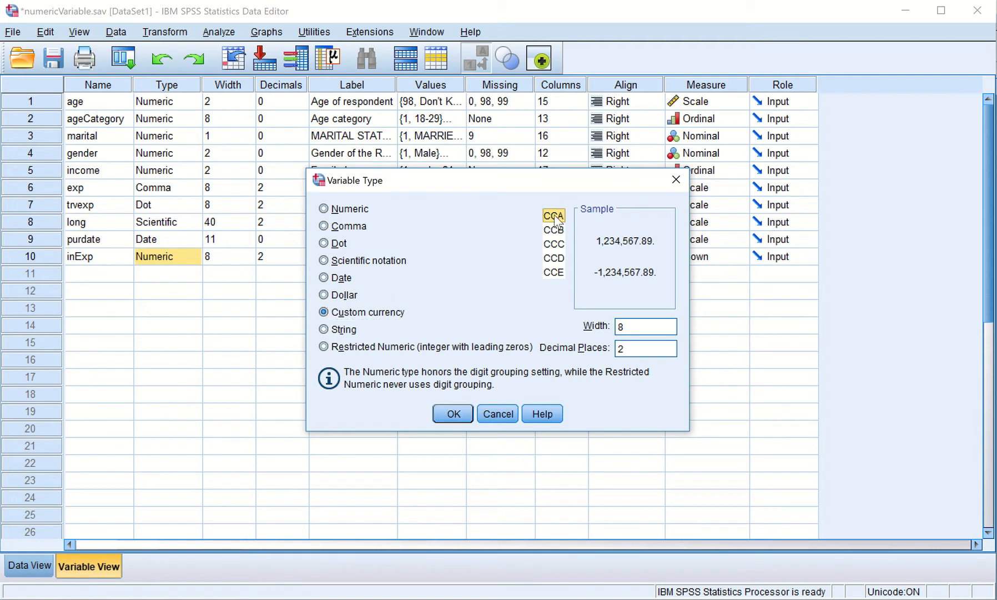
left_click(554, 258)
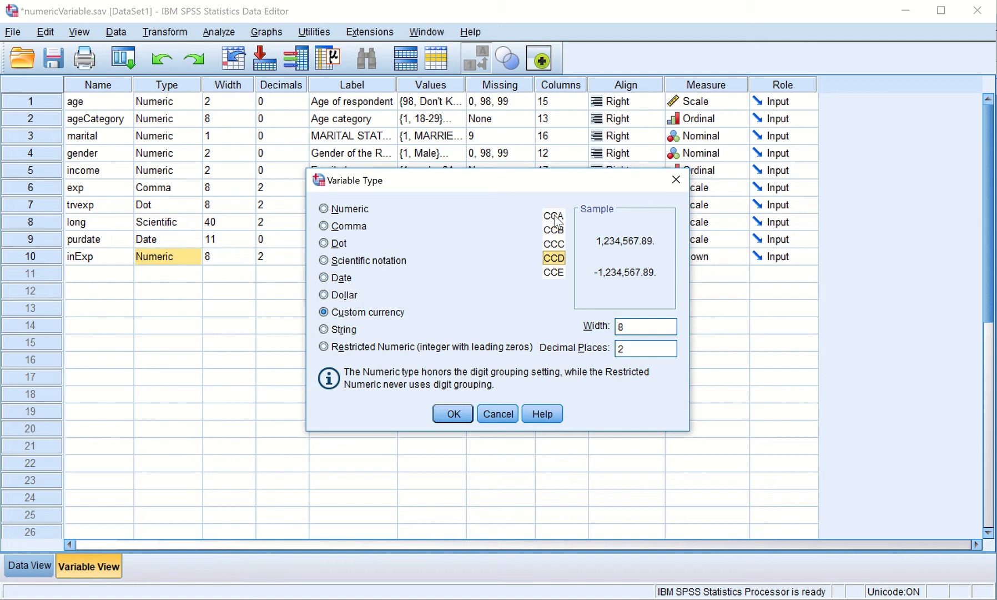
left_click(553, 272)
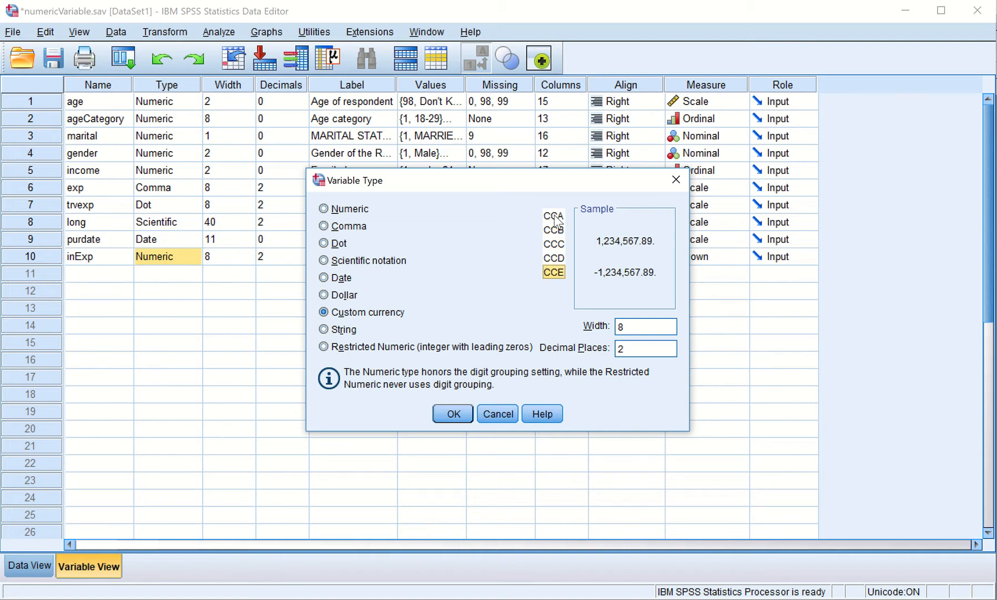
left_click(554, 216)
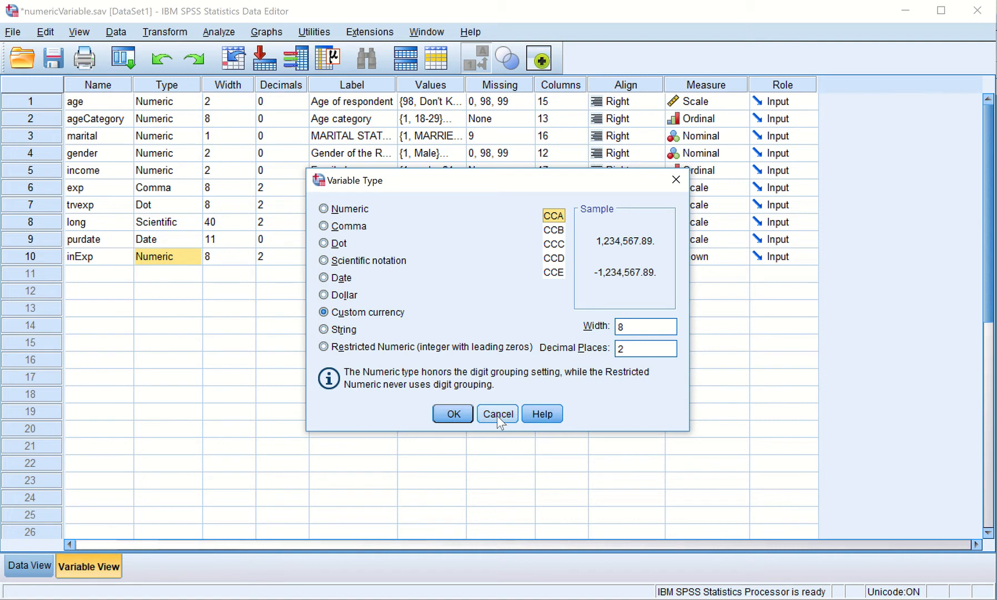
mouse_move(459, 420)
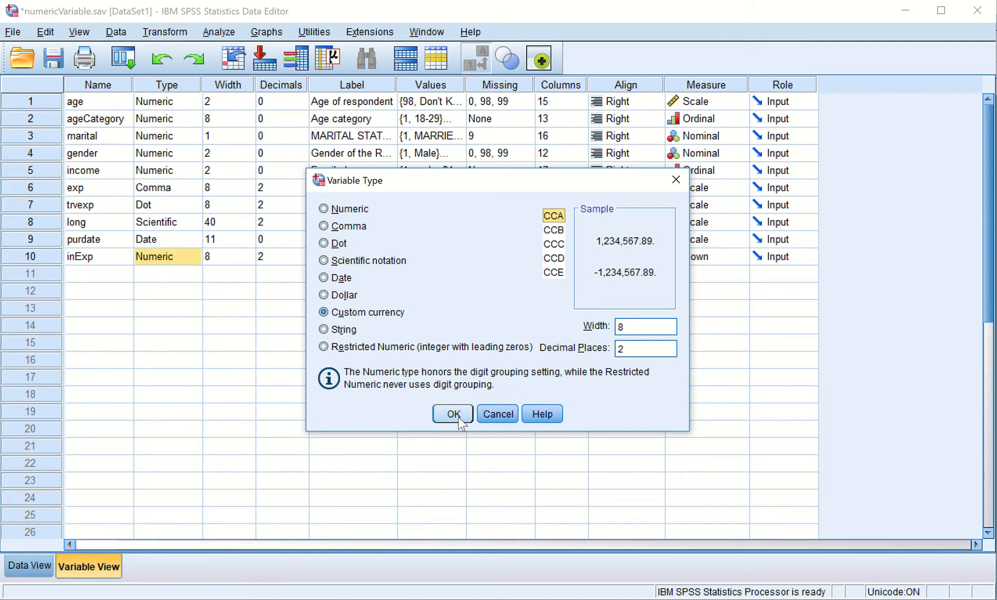
left_click(453, 413)
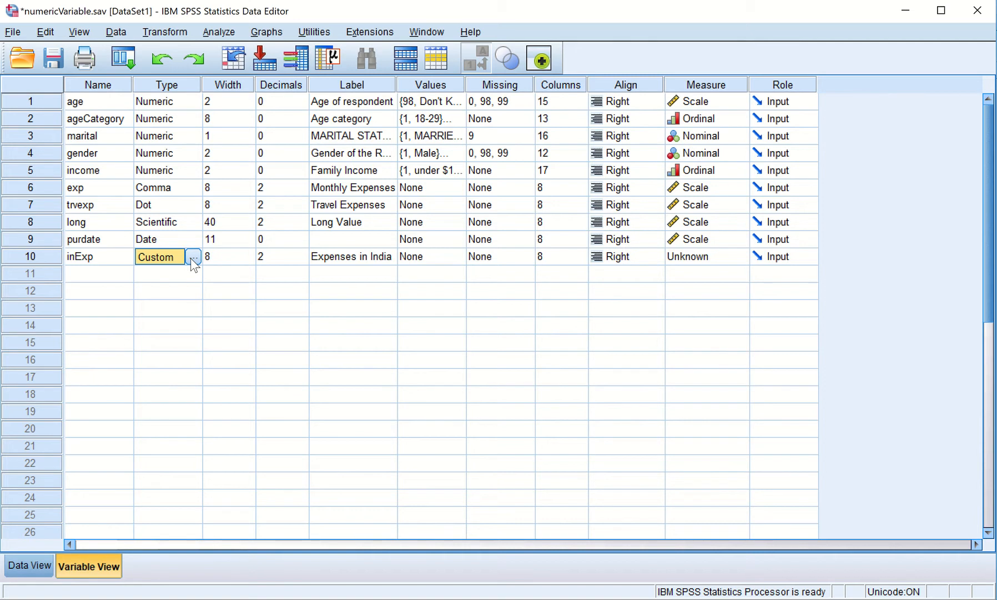
mouse_move(237, 169)
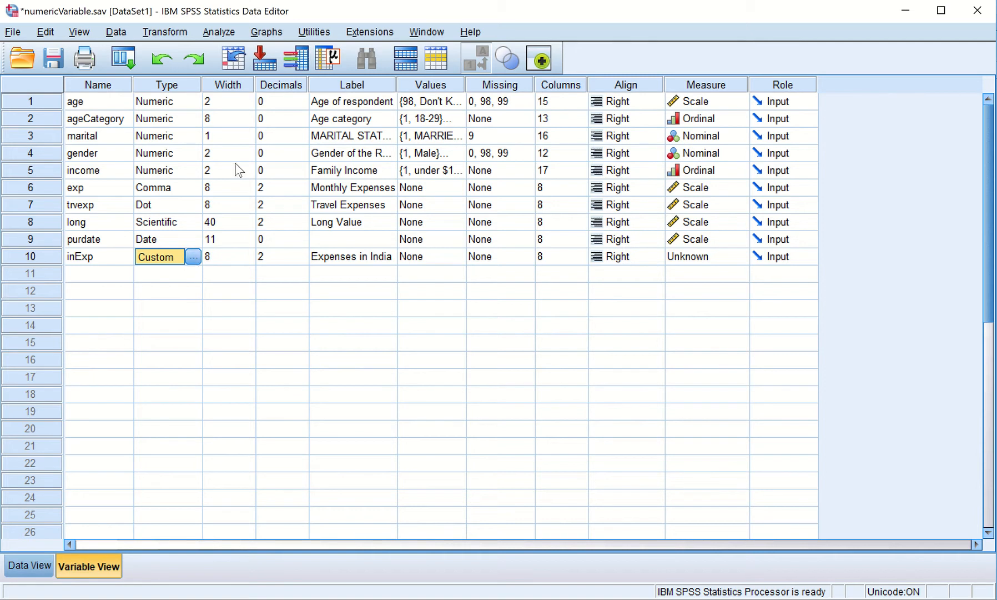
mouse_move(54, 36)
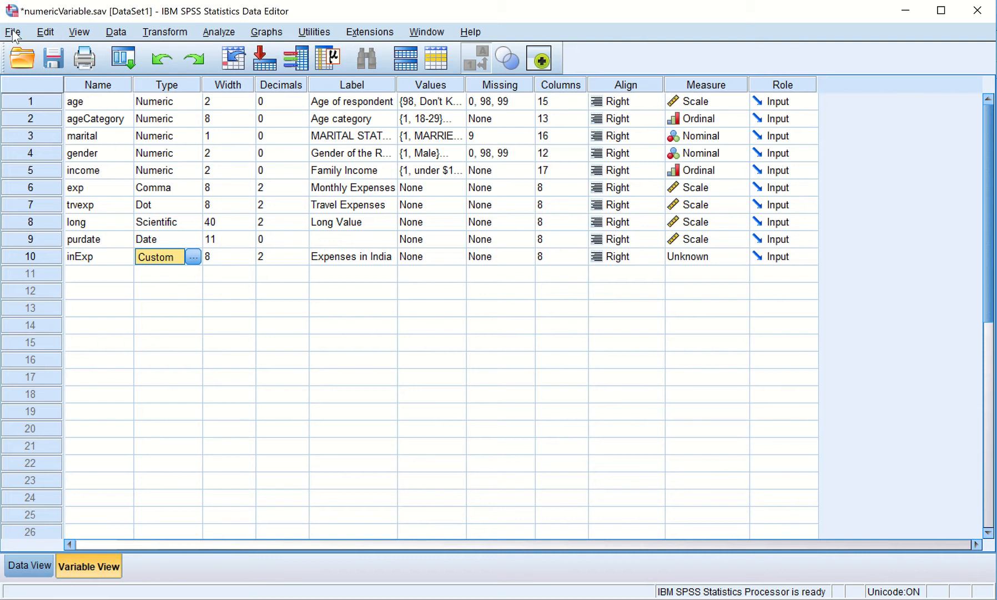
- Create an empty Syntax Editor window from File > New > Syntax
left_click(12, 31)
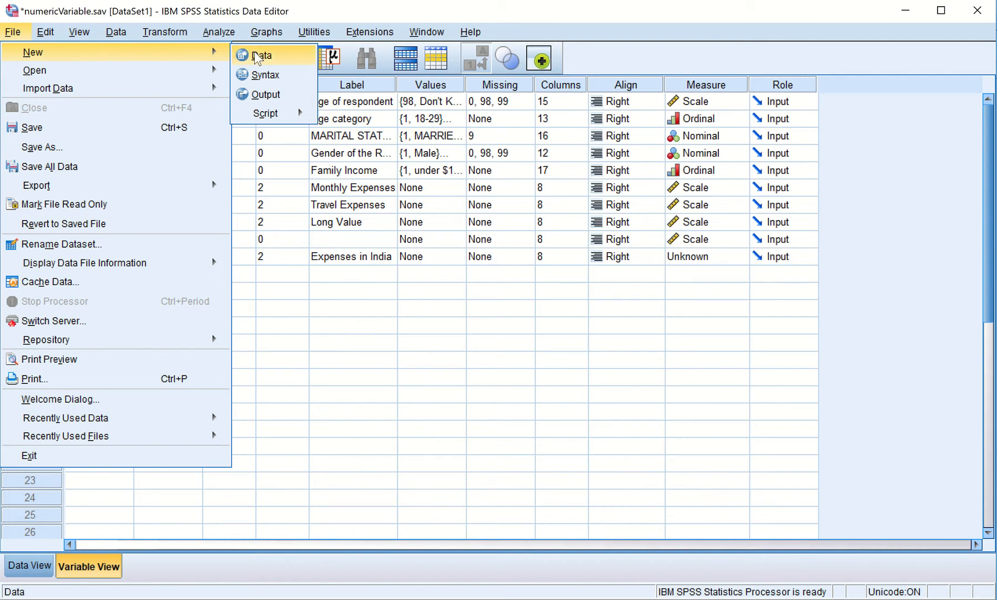
mouse_move(272, 75)
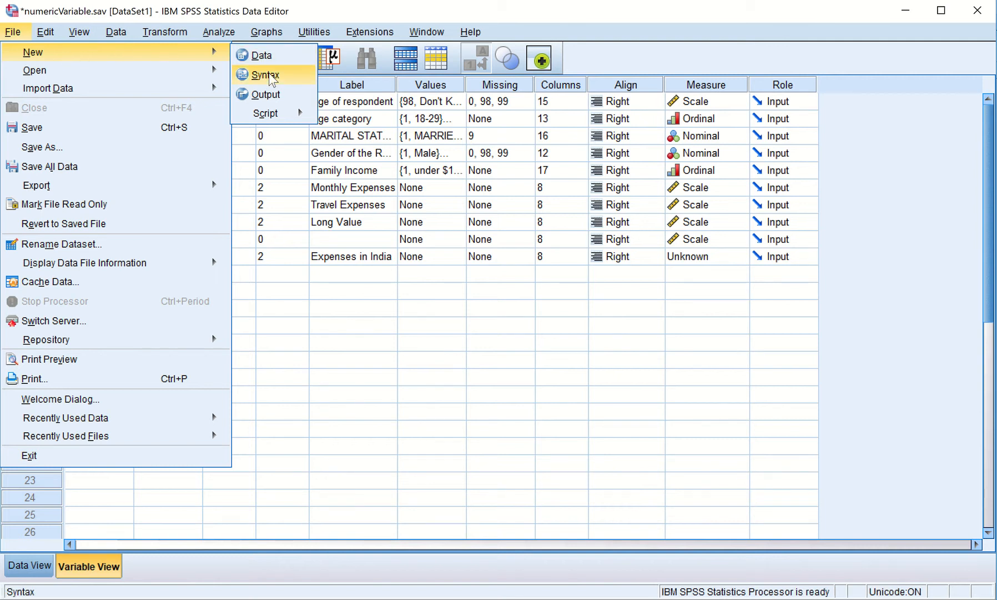
left_click(264, 75)
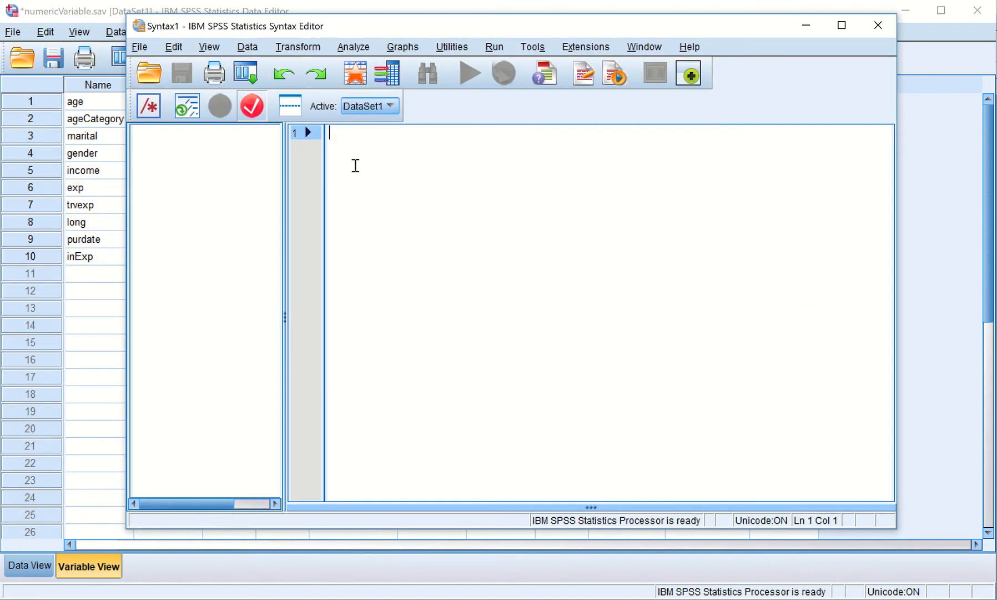
mouse_move(354, 158)
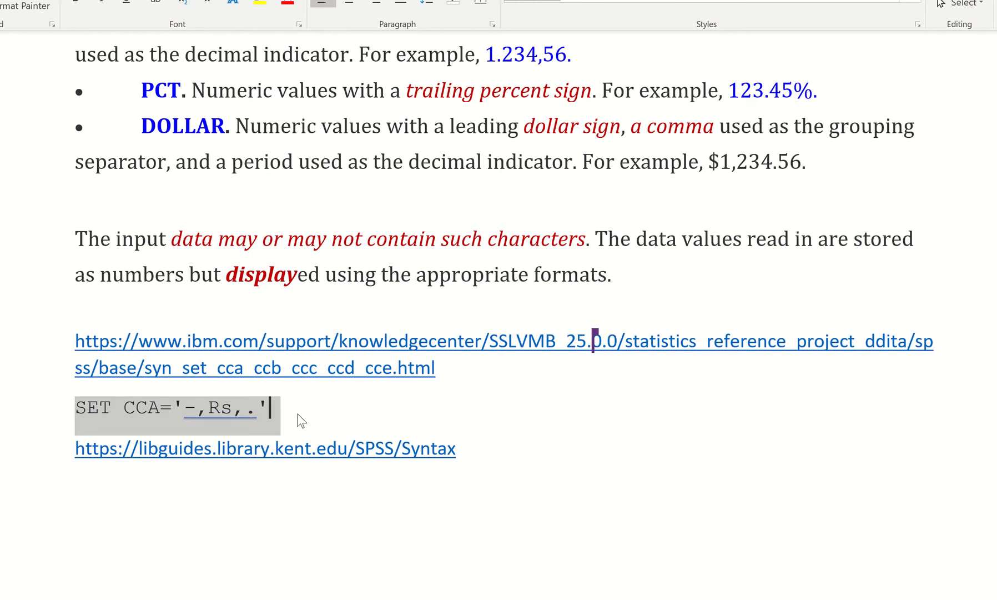
mouse_move(69, 440)
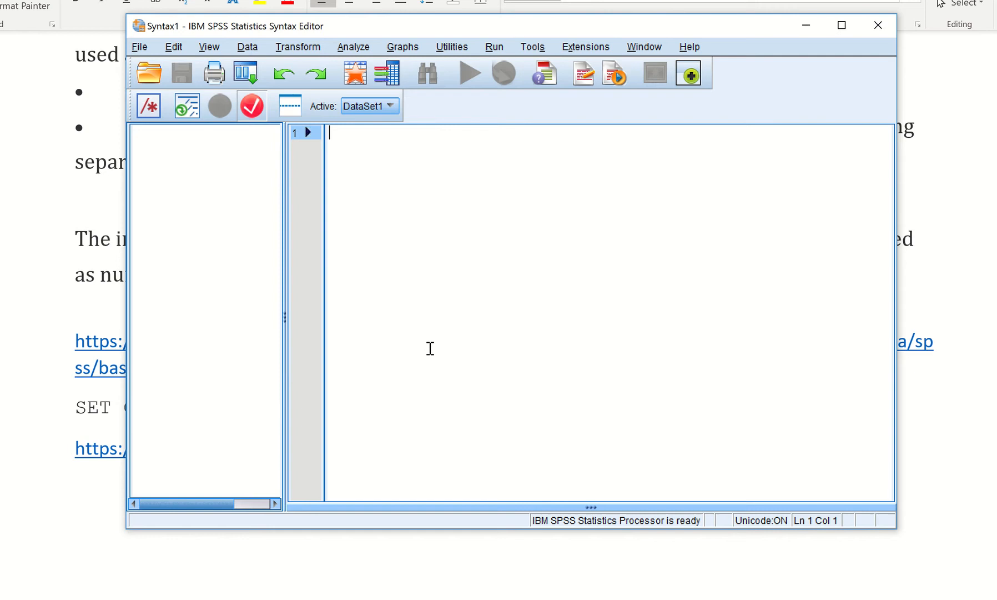
- Enter the command SET CCA='-,Rs,.' on the first syntax line
type("SET CCA='-,Rs,.")
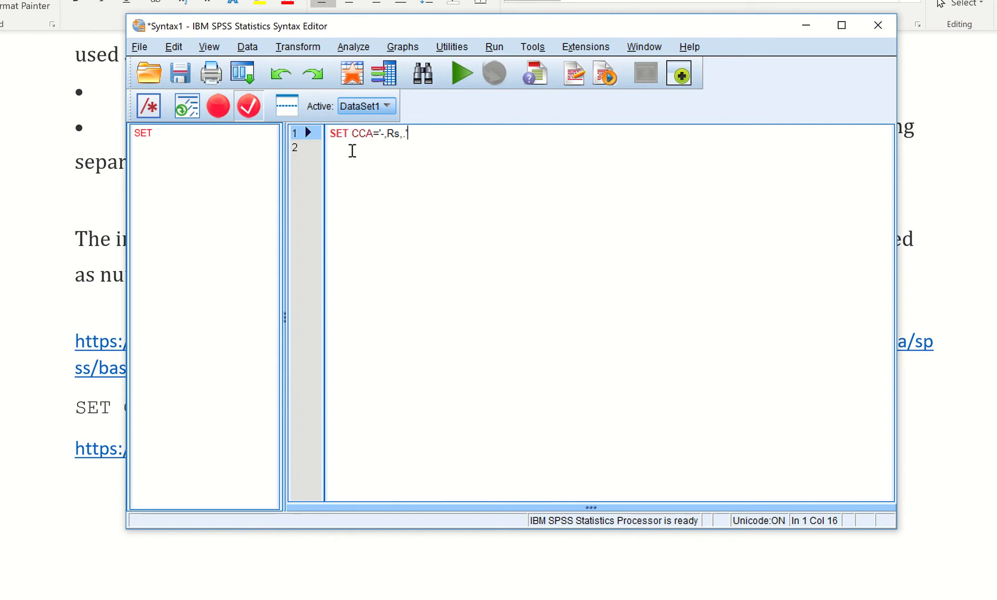
mouse_move(380, 156)
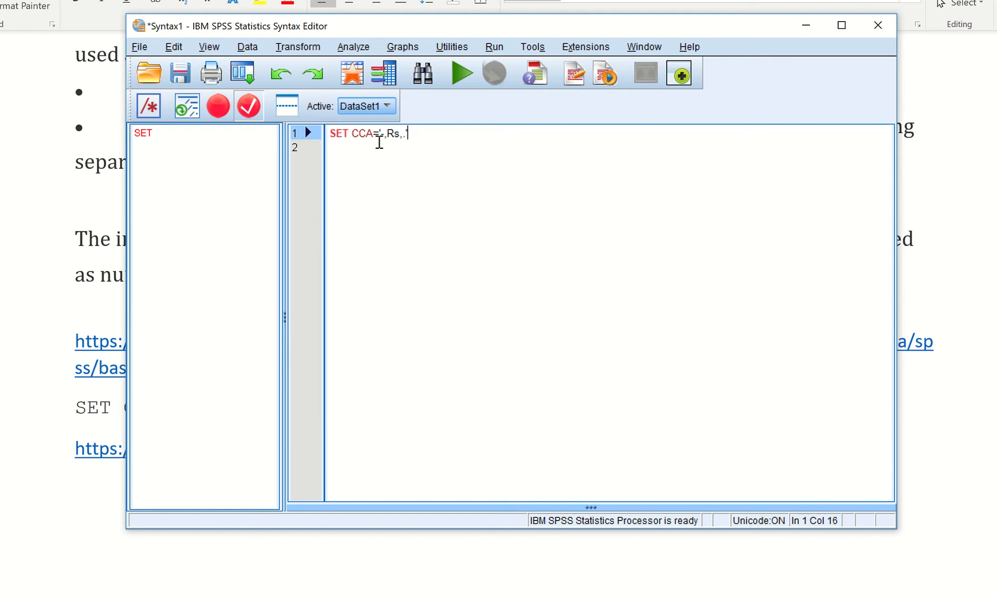
mouse_move(391, 150)
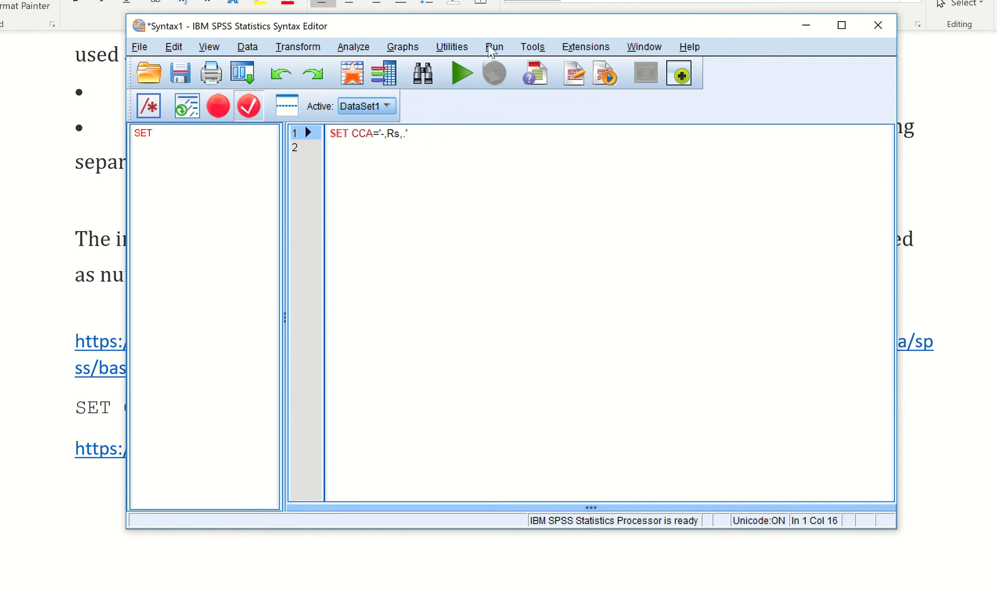
- Run SET CCA='-,Rs,.' and close the Output Viewer without saving
left_click(456, 72)
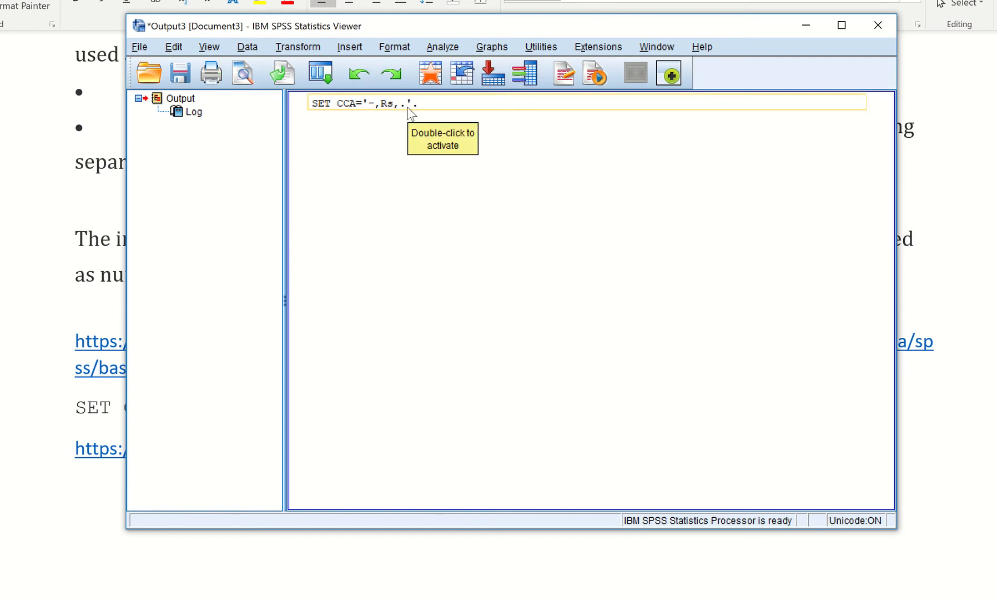
mouse_move(878, 25)
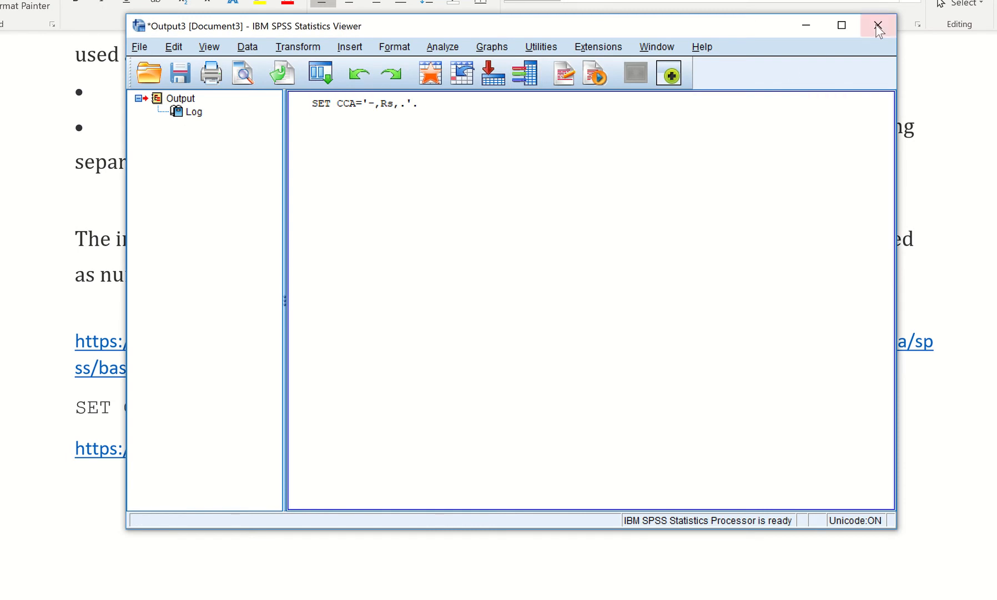
left_click(878, 25)
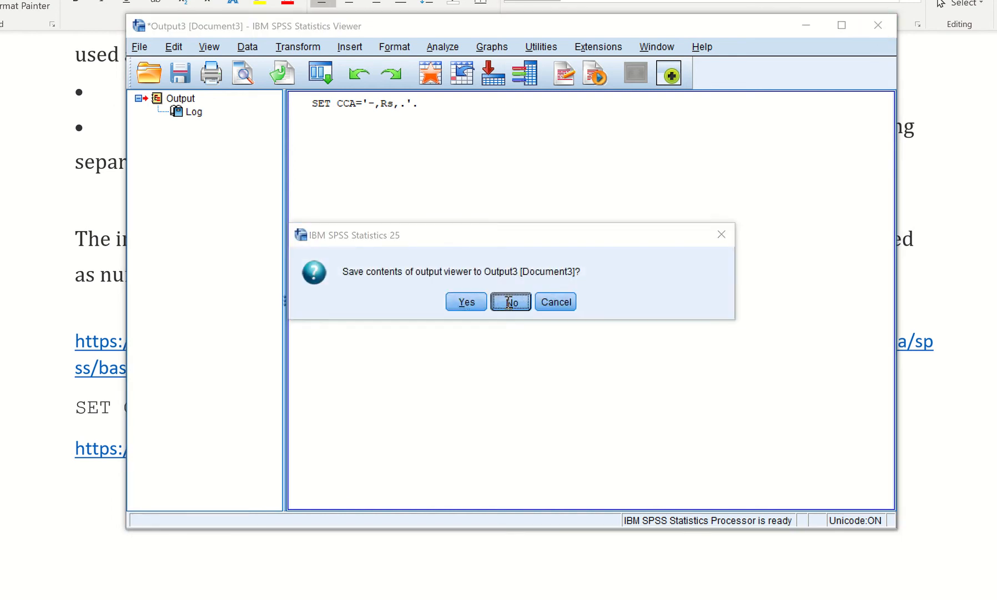
left_click(510, 302)
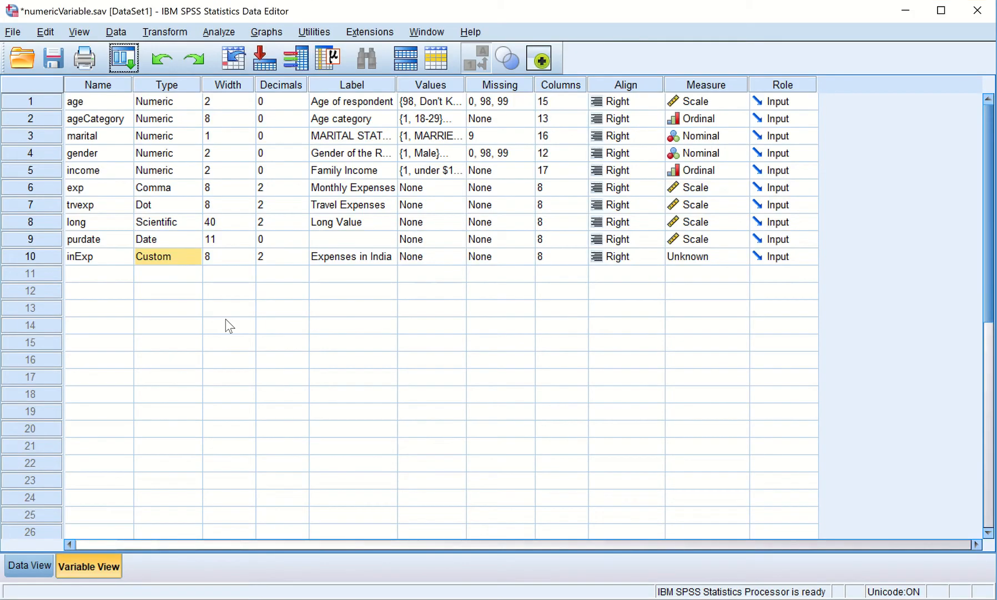
- Reconfirm inExp as custom currency CCA, whose sample now shows Rs1,234,567.89
left_click(195, 256)
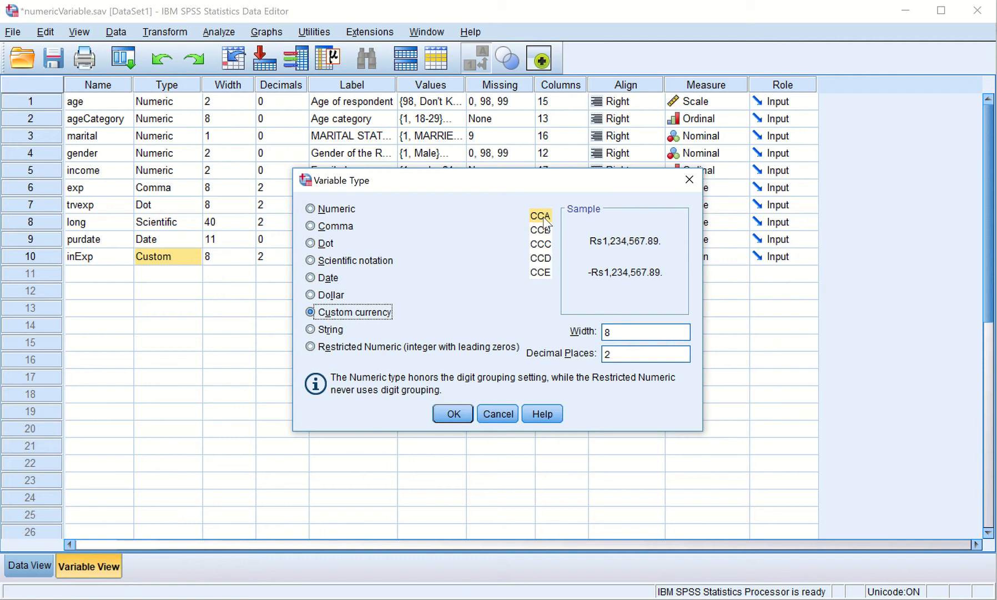
mouse_move(603, 252)
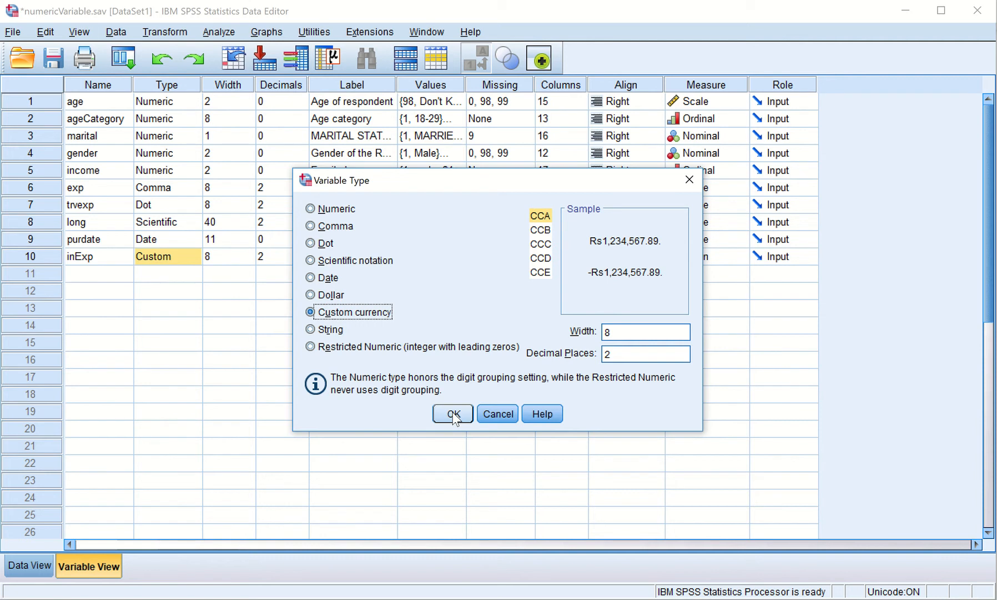
left_click(452, 413)
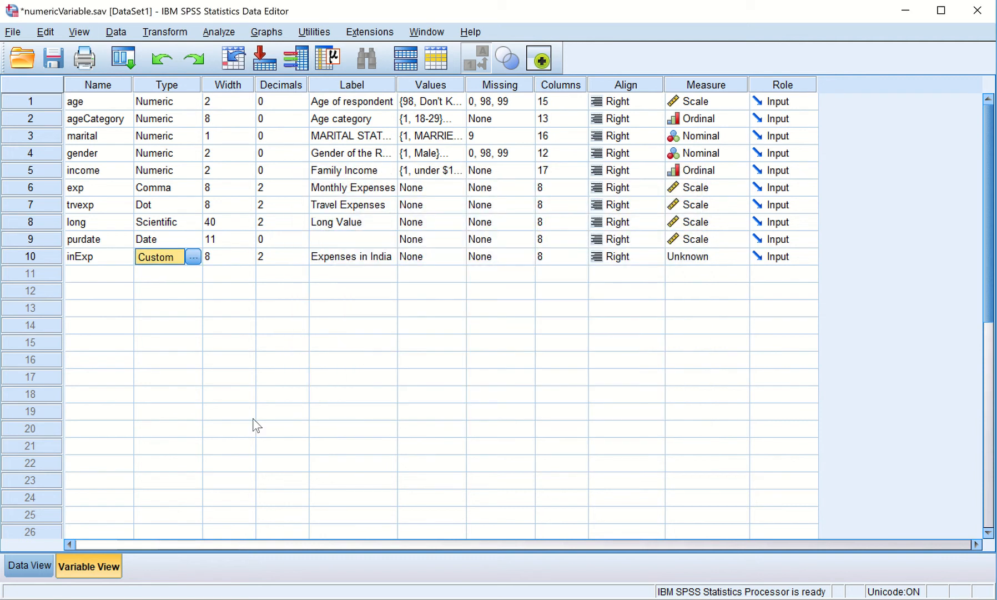
- In Data View, select the first case's inExp cell to enter 45600
left_click(25, 566)
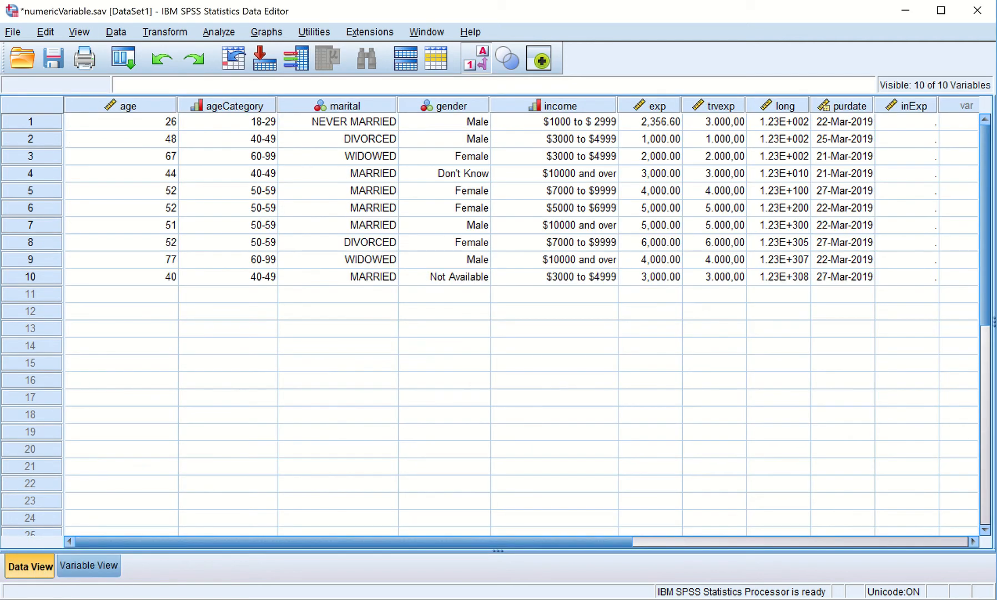
left_click(906, 121)
type("45600")
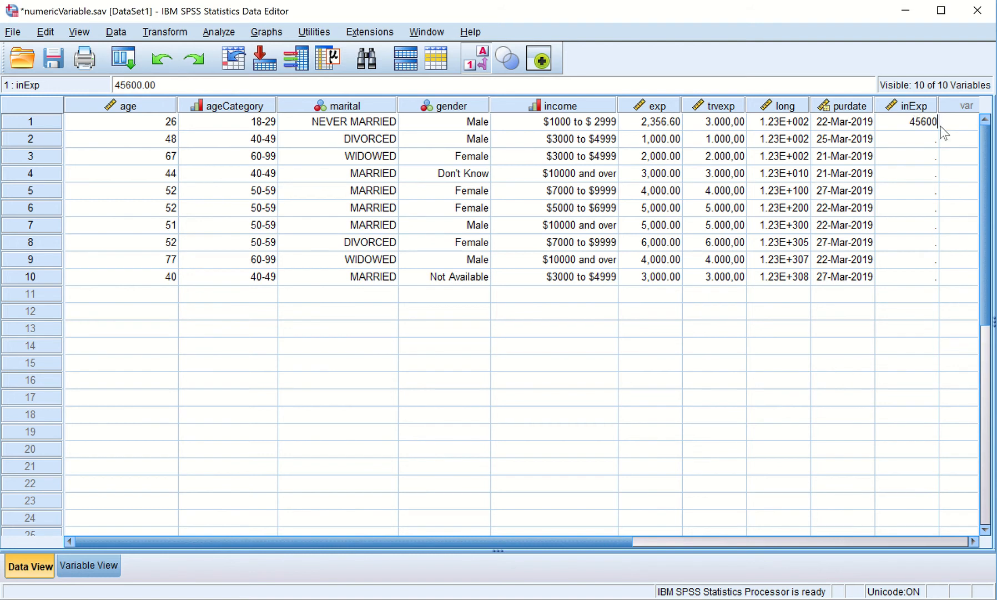
mouse_move(961, 171)
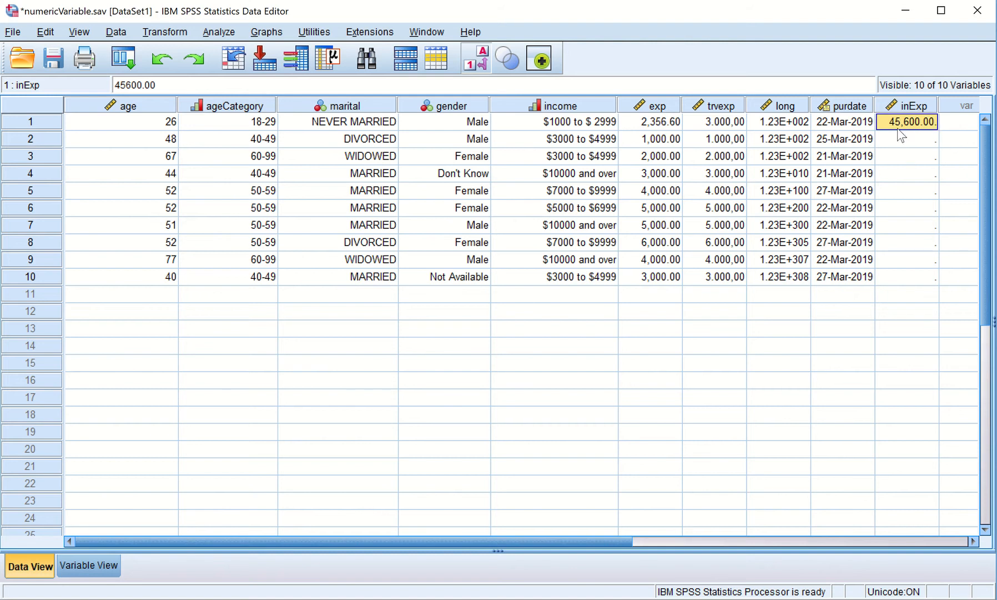
mouse_move(917, 129)
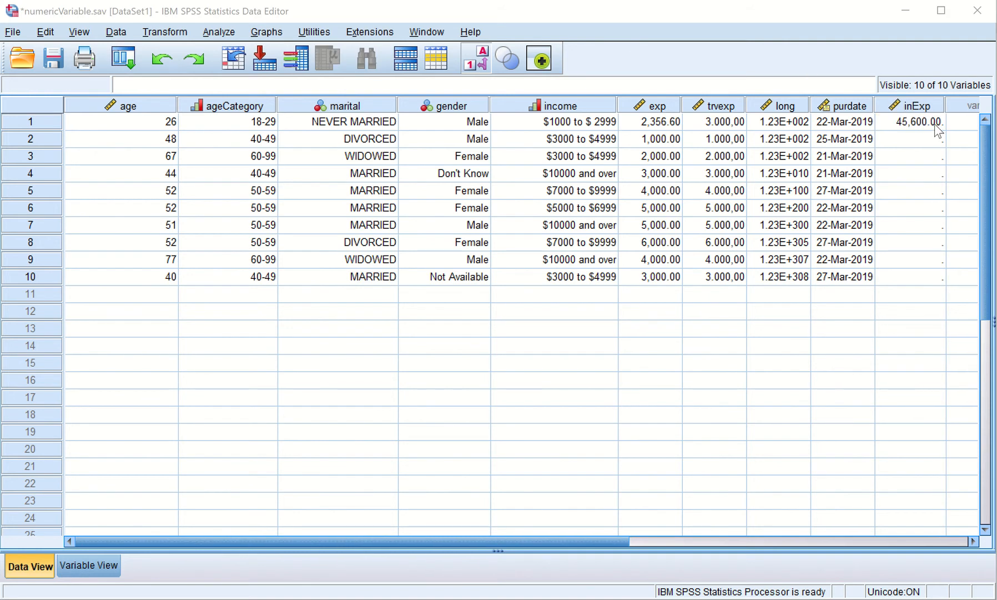
mouse_move(995, 92)
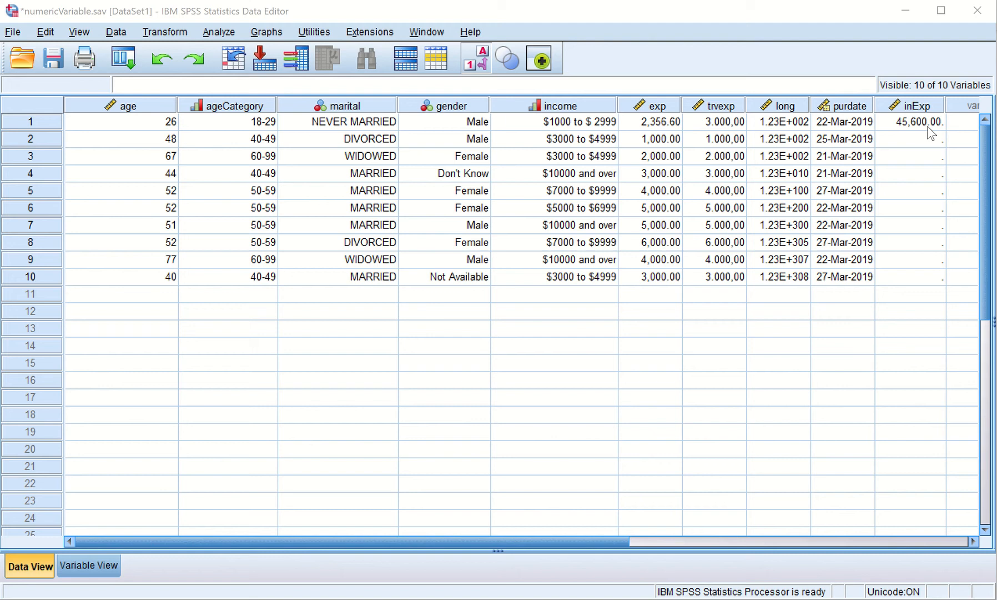
mouse_move(910, 140)
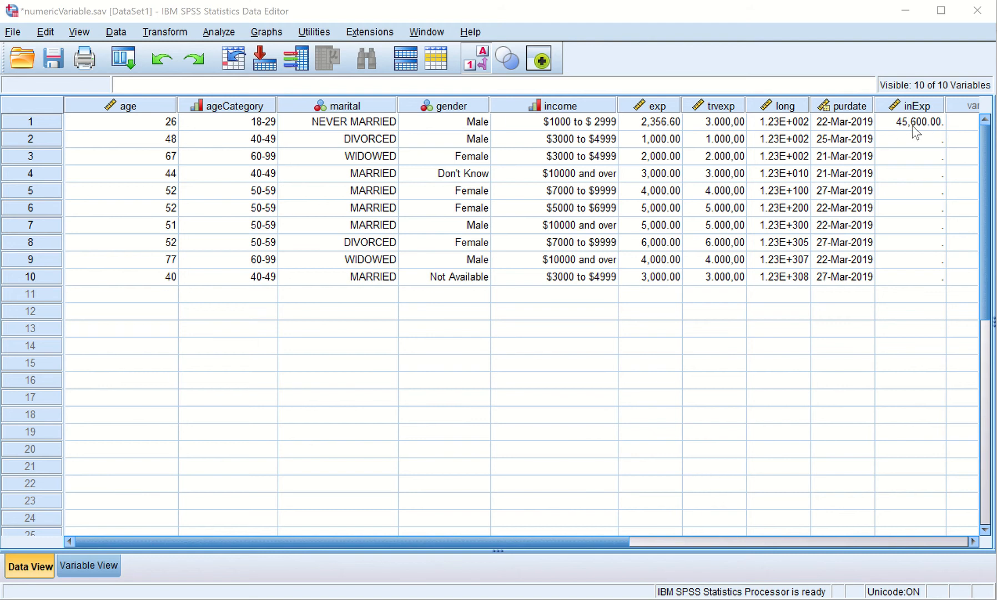
mouse_move(923, 135)
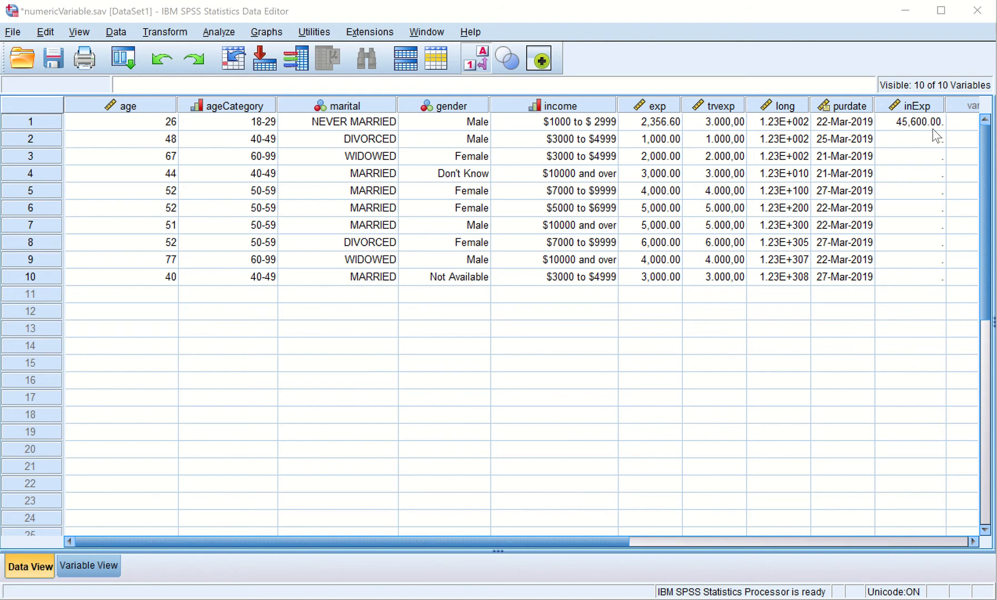
mouse_move(910, 139)
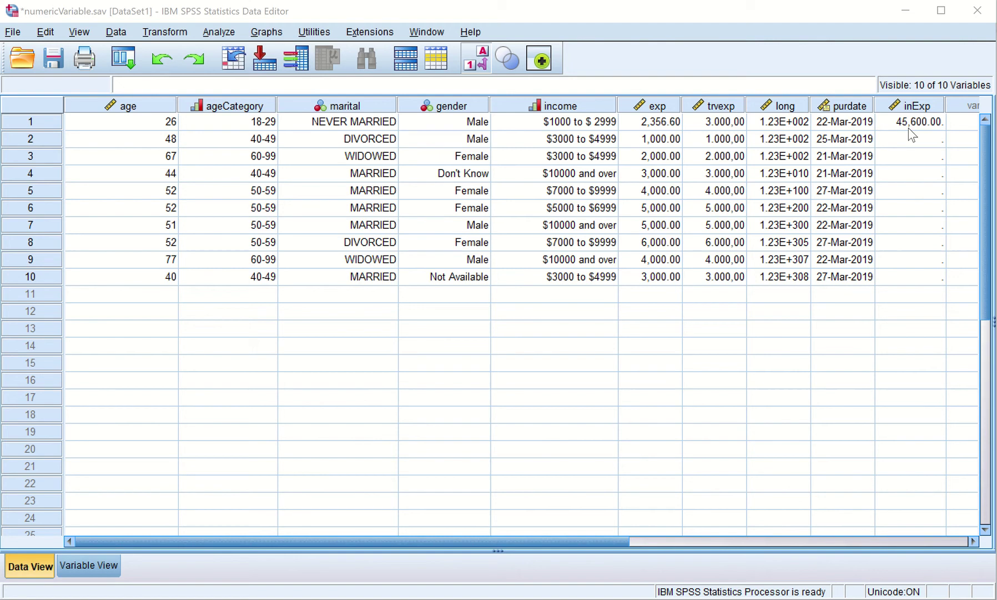
mouse_move(921, 136)
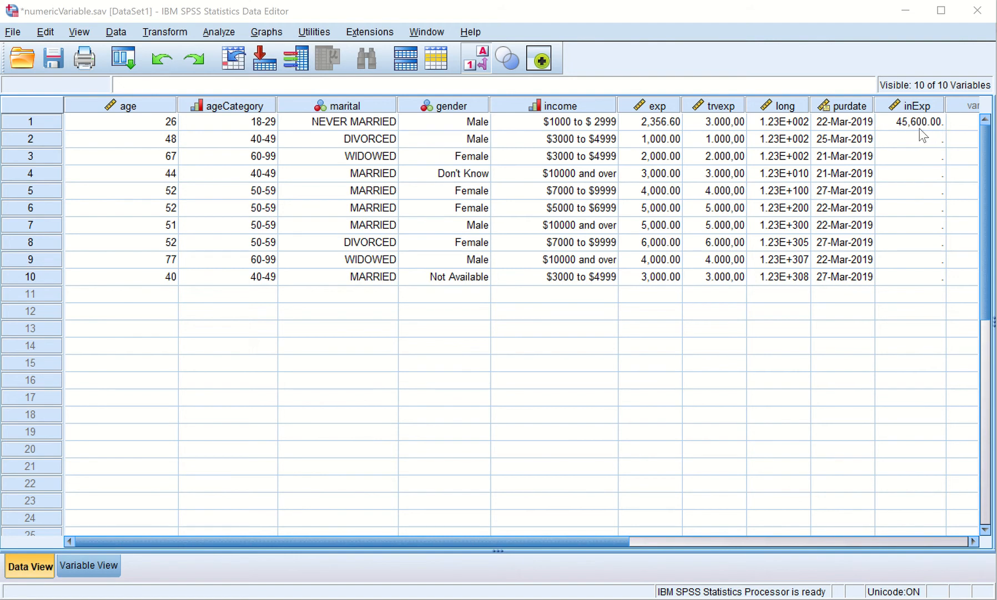
- In Variable View, raise inExp's width from 8 to 16
left_click(89, 566)
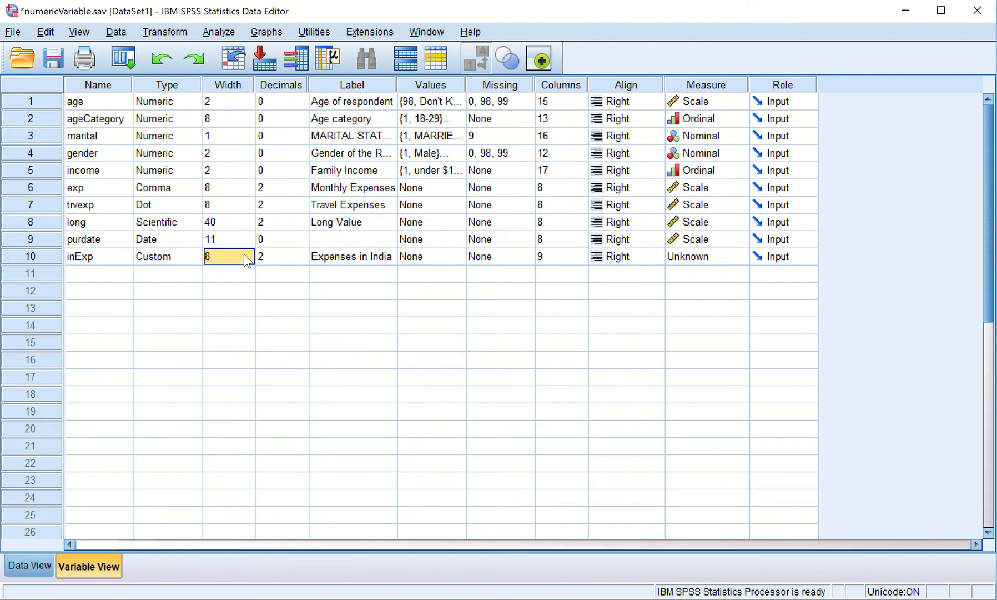
mouse_move(250, 262)
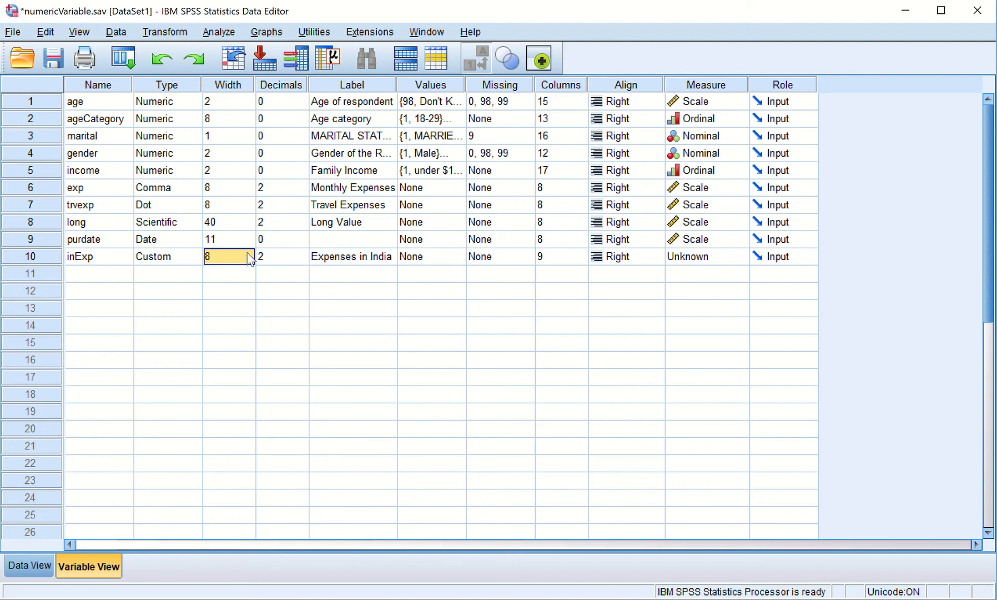
left_click(249, 253)
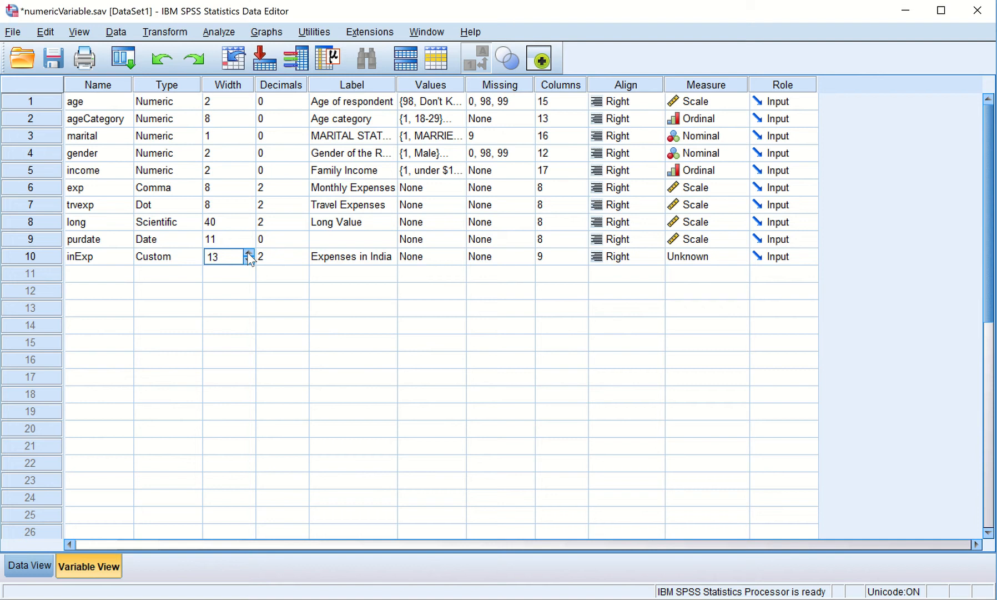
left_click(248, 252)
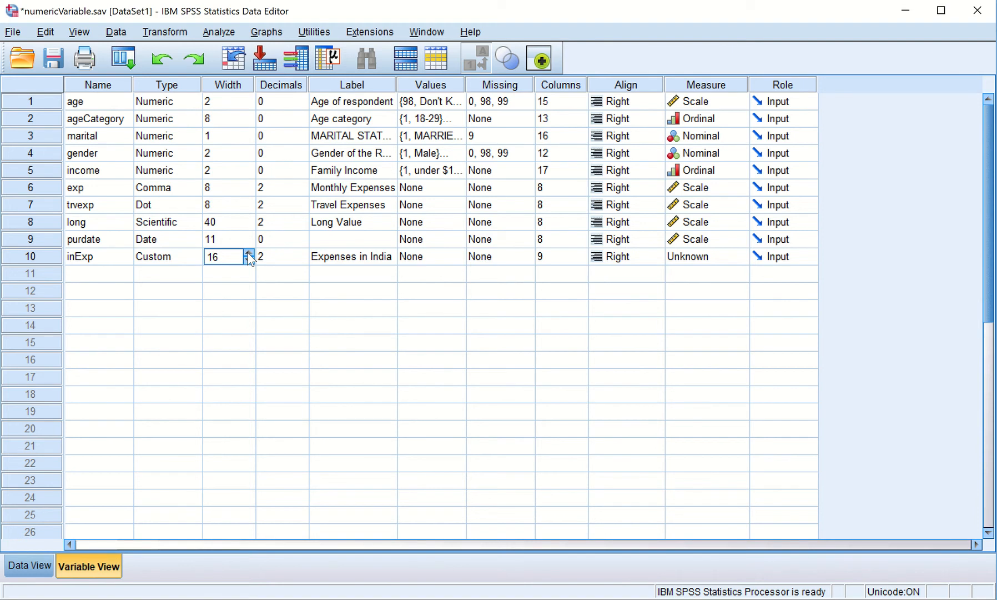
mouse_move(72, 486)
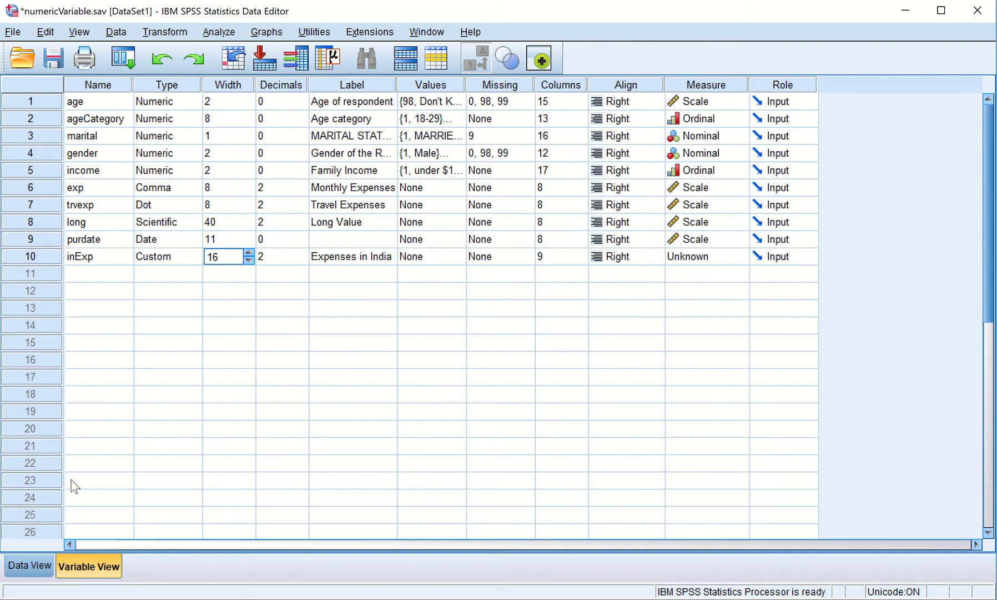
mouse_move(112, 477)
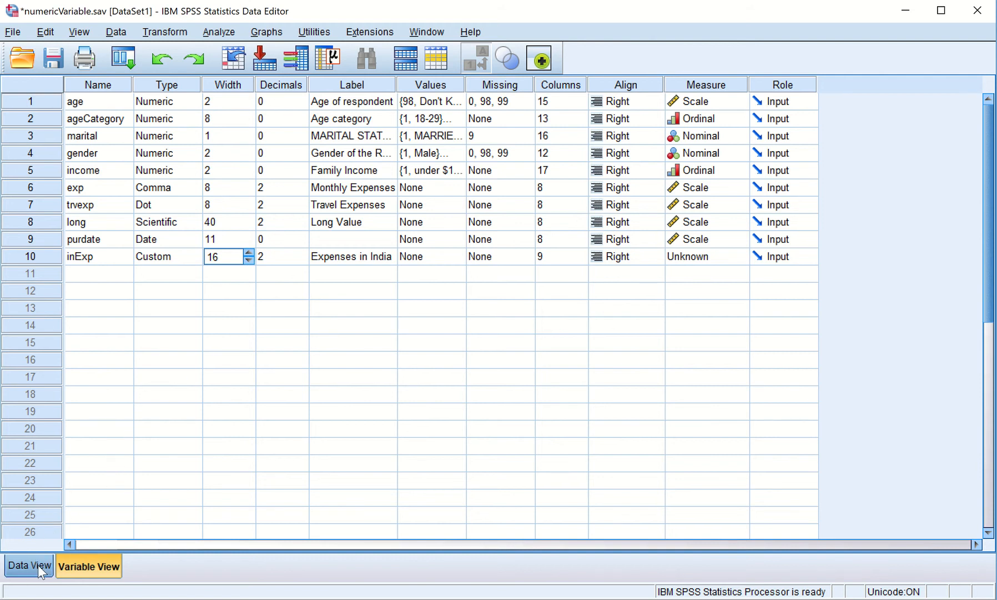
- In Data View, enter 50000 for case 2's inExp and narrow the age column
left_click(28, 567)
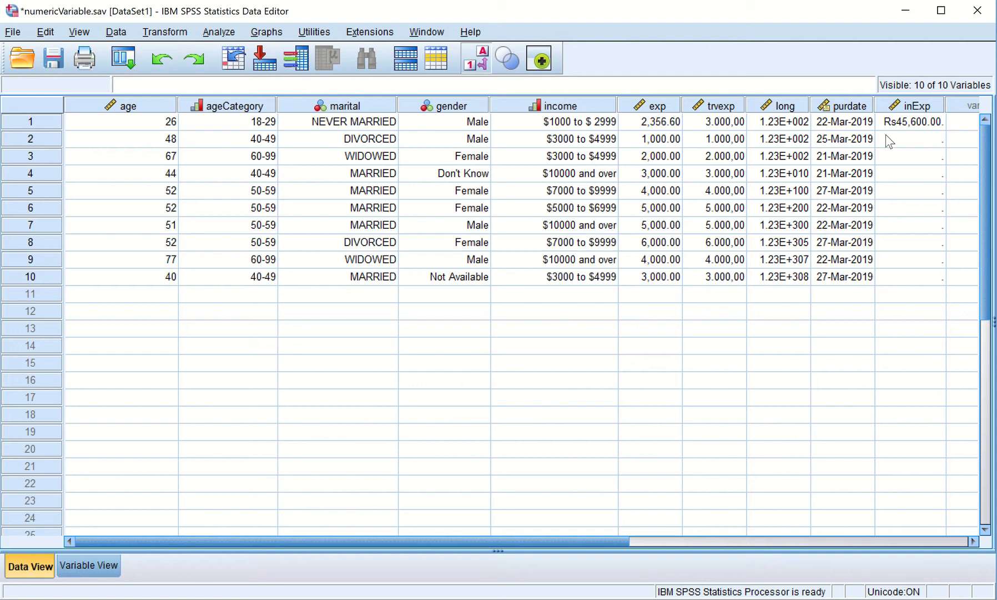
mouse_move(923, 140)
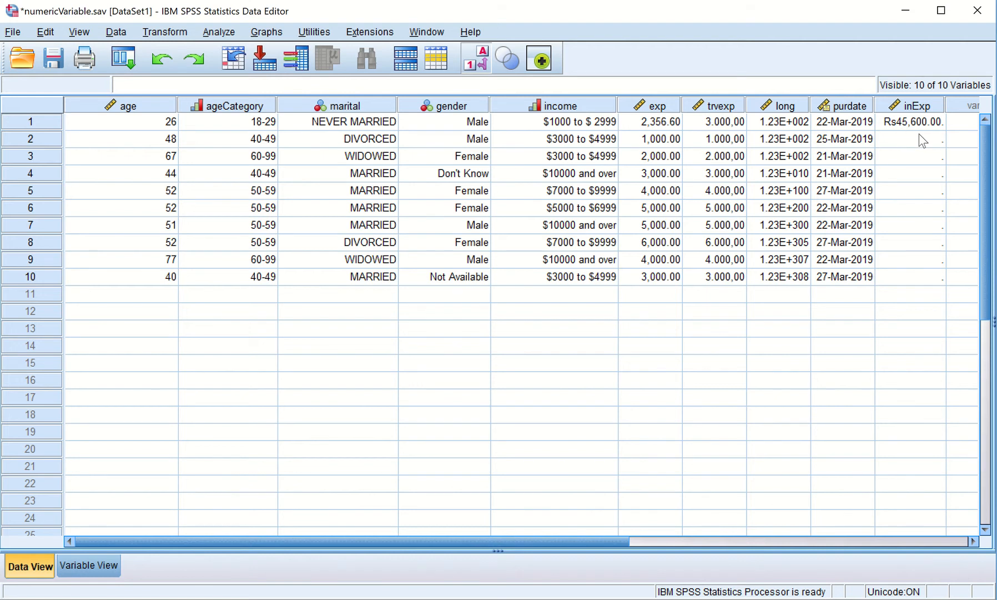
left_click(922, 139)
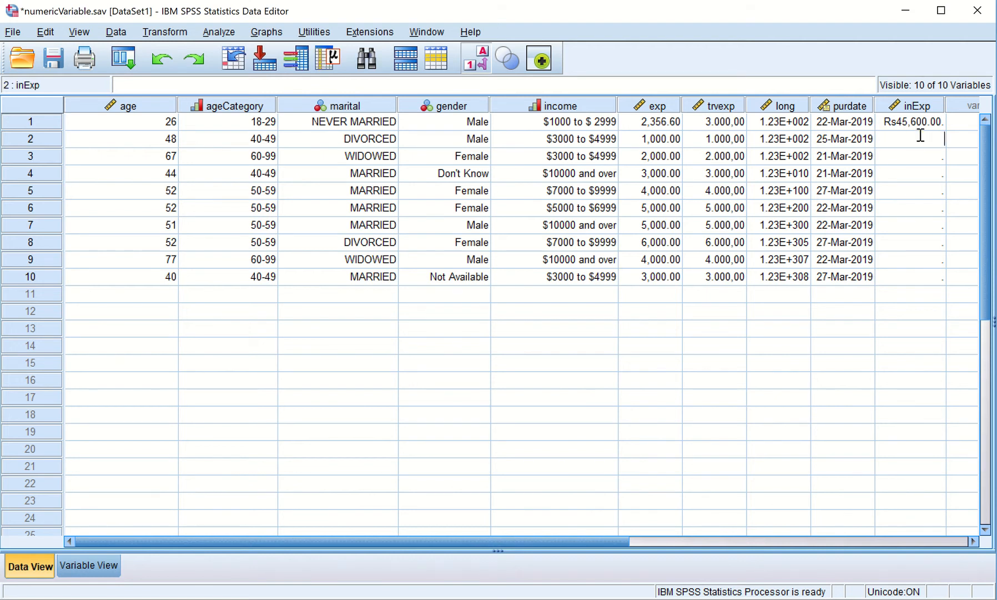
mouse_move(924, 136)
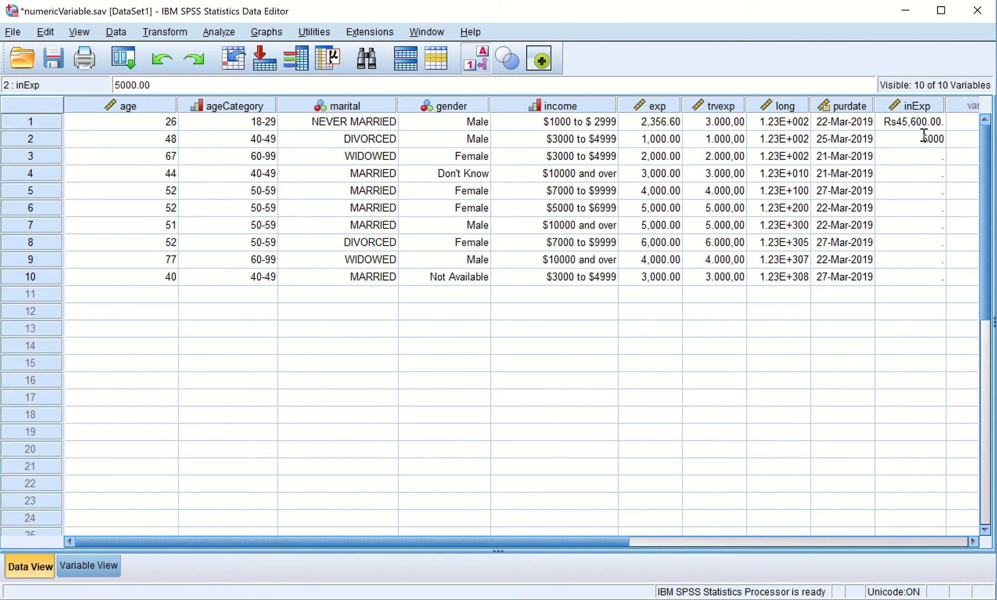
type("50000")
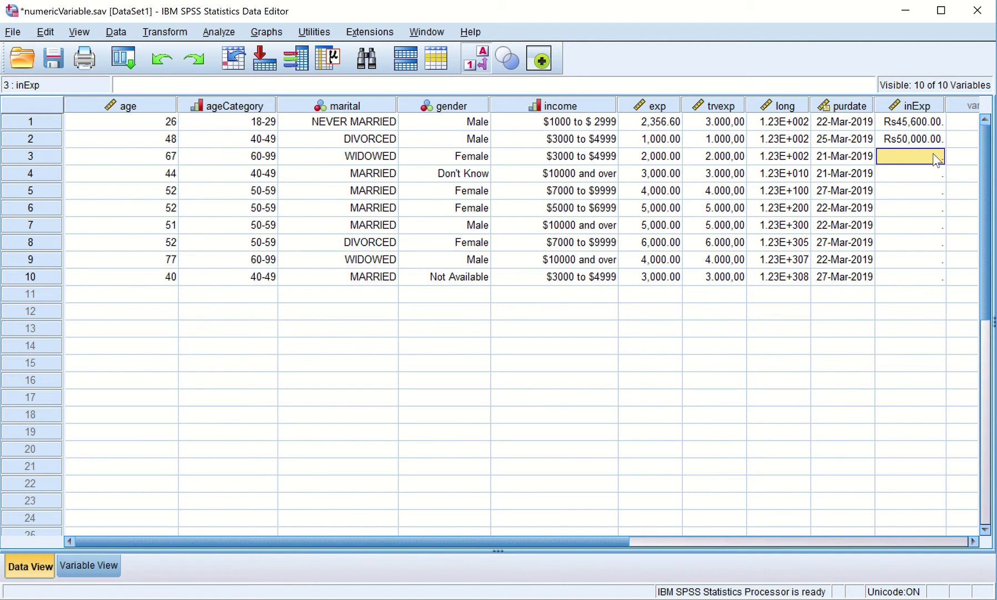
mouse_move(827, 498)
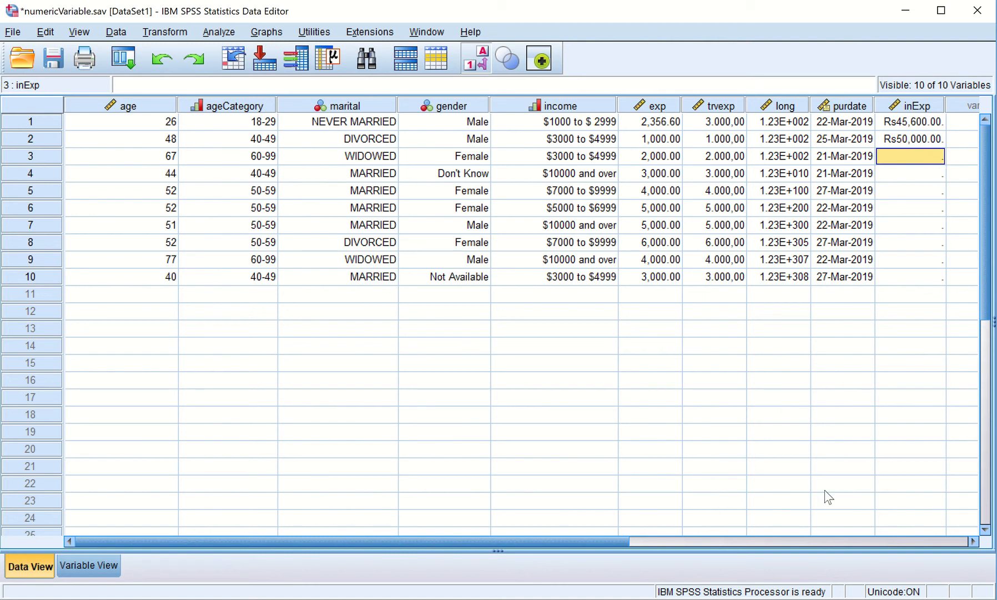
mouse_move(193, 114)
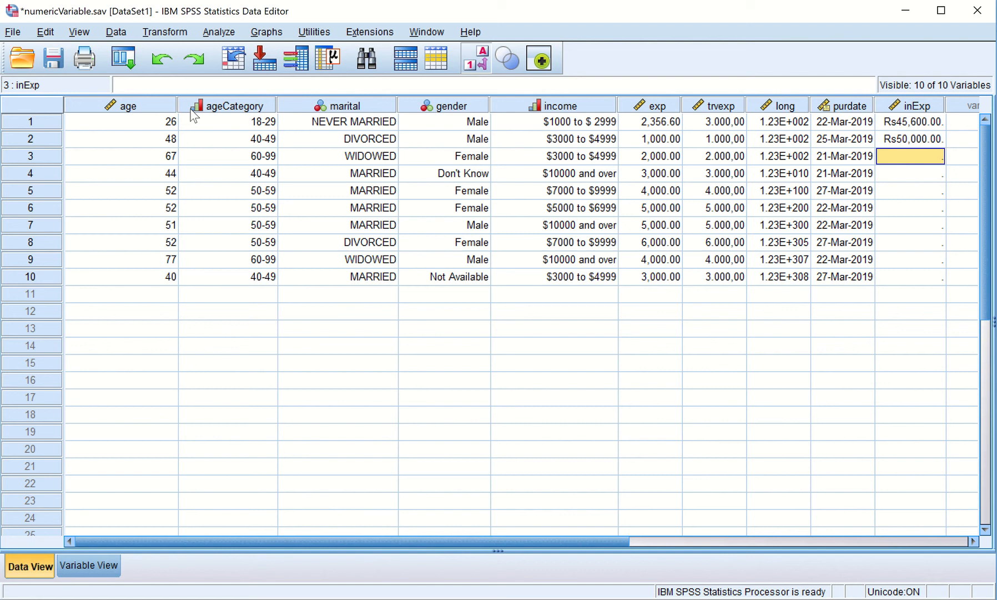
left_click_drag(168, 105, 127, 105)
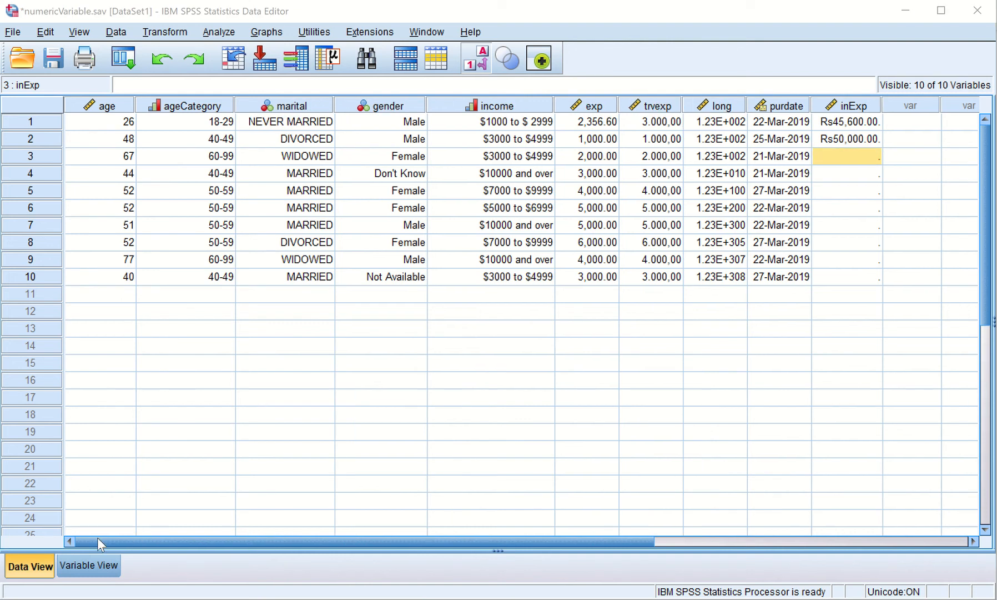
- In Variable View, type usExp as the name of the row 11 variable
left_click(89, 566)
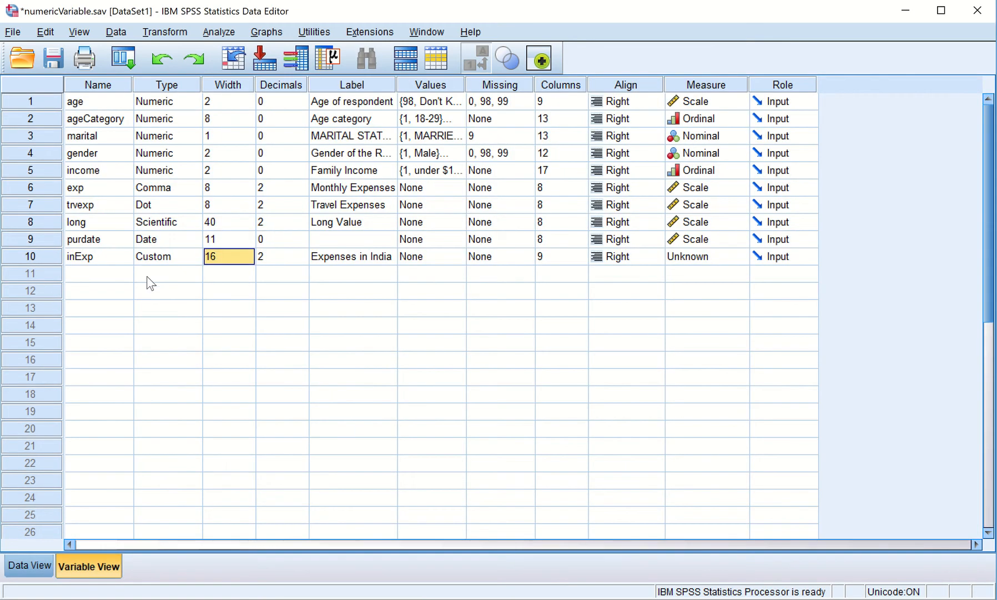
left_click(98, 273)
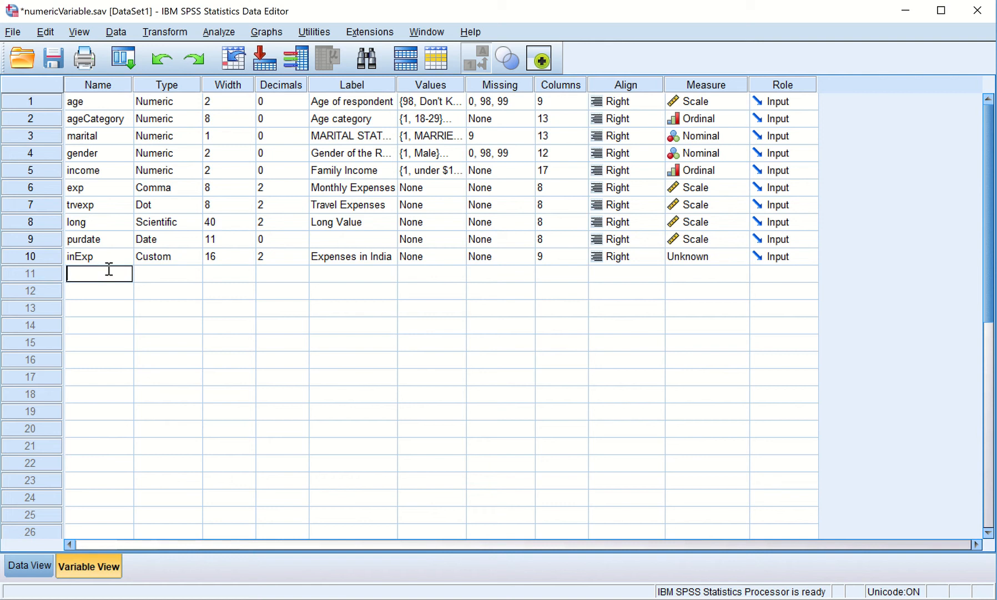
type("us")
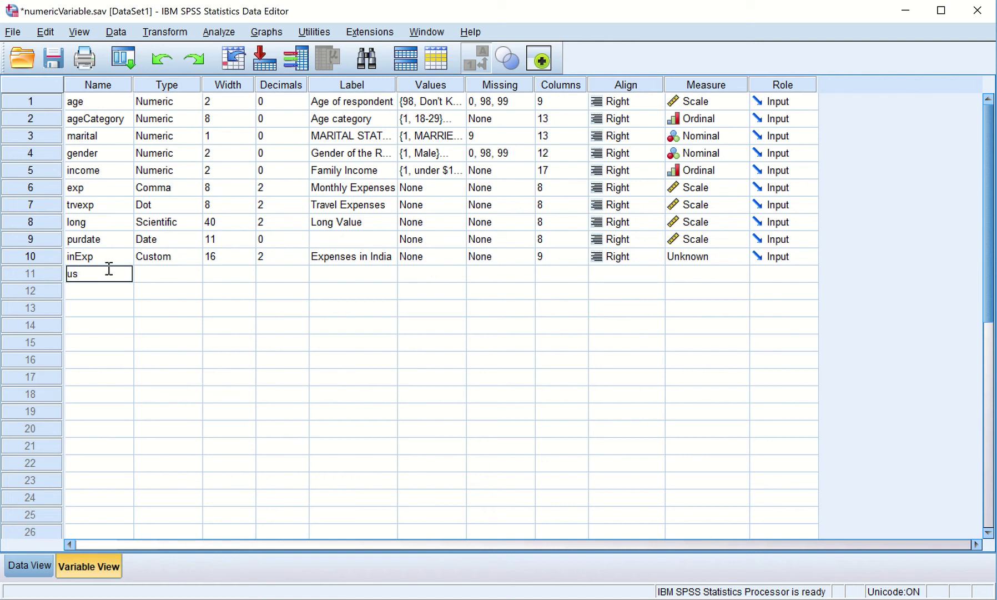
type("Exp")
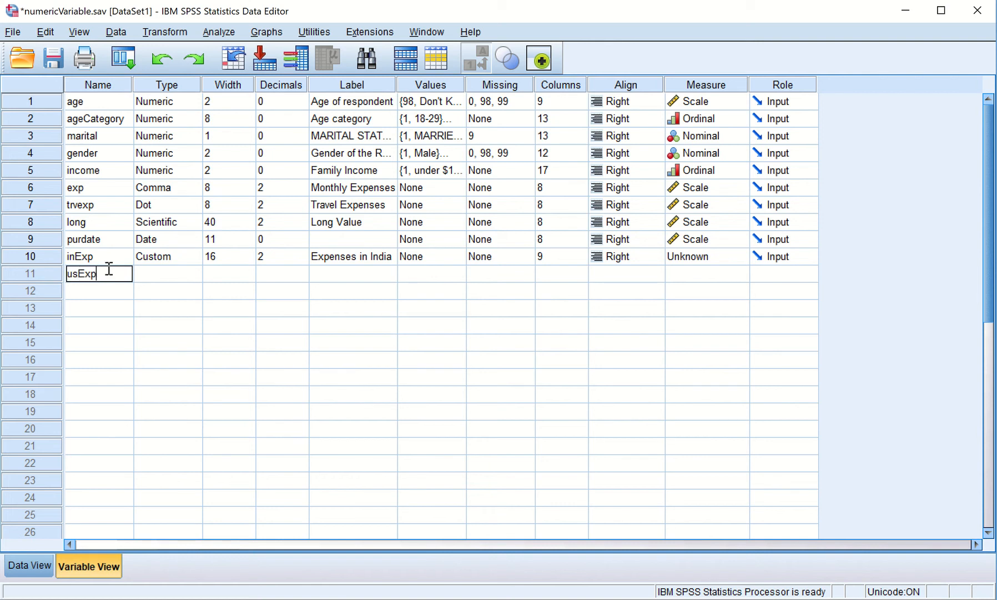
mouse_move(14, 344)
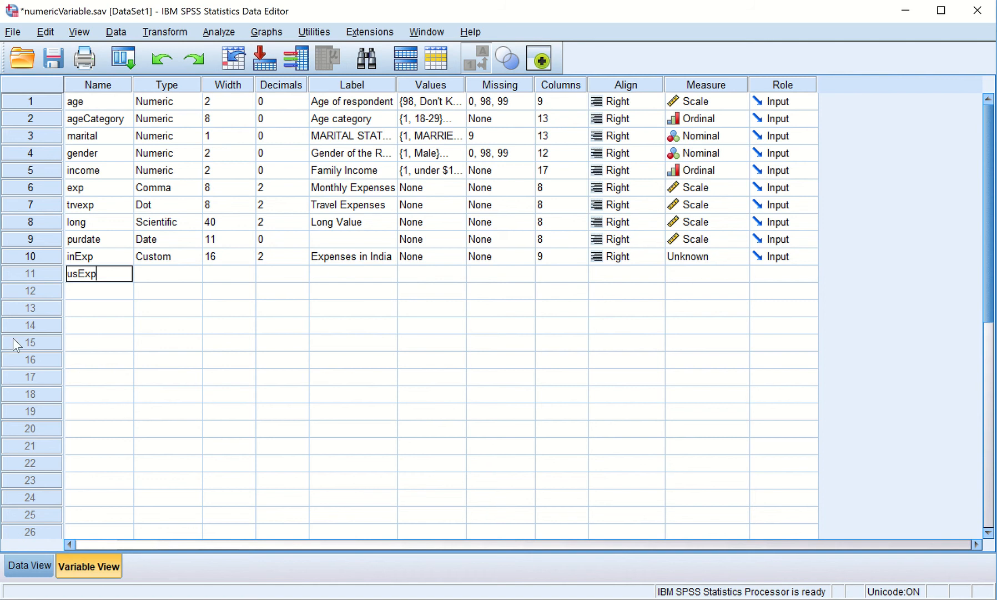
mouse_move(161, 278)
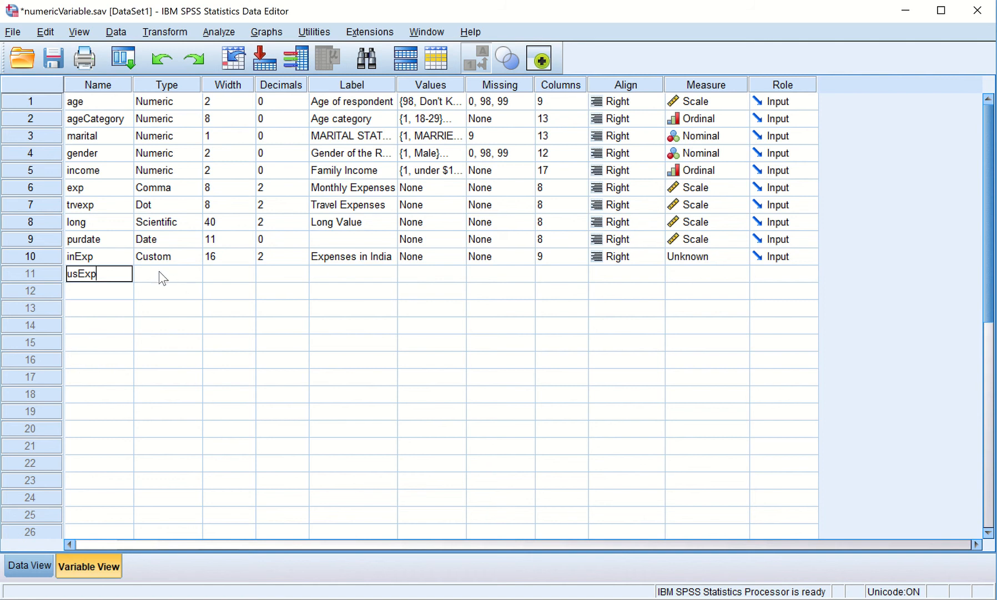
mouse_move(92, 291)
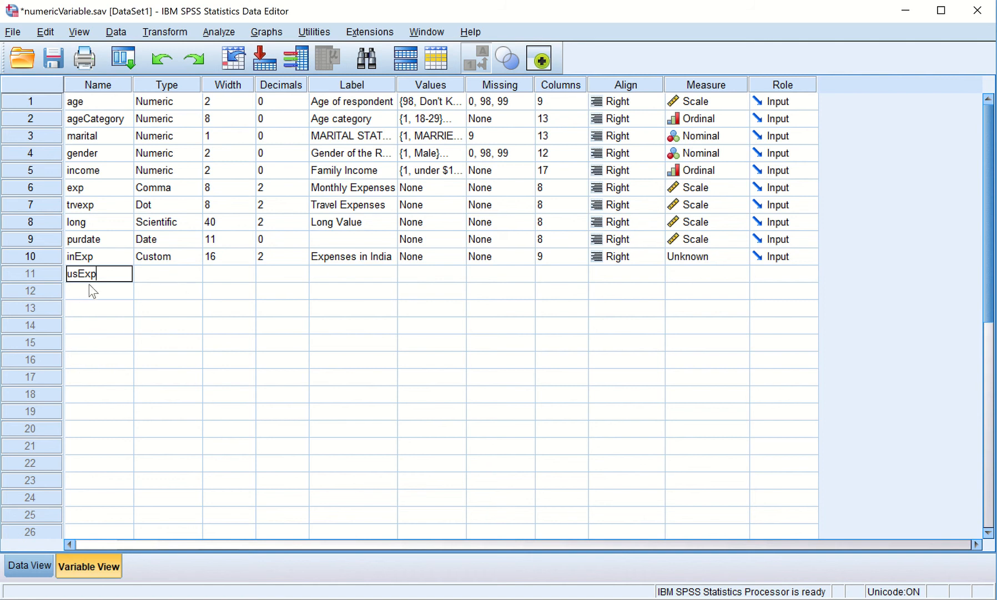
mouse_move(104, 293)
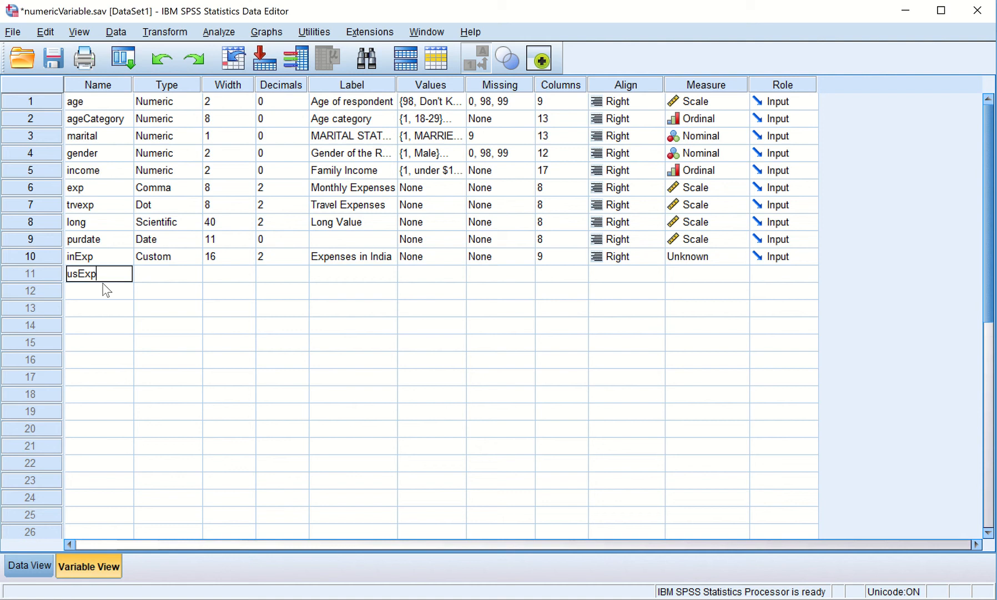
- Set usExp's type to Dollar with the $###.## format (width 7, 2 decimals)
left_click(166, 273)
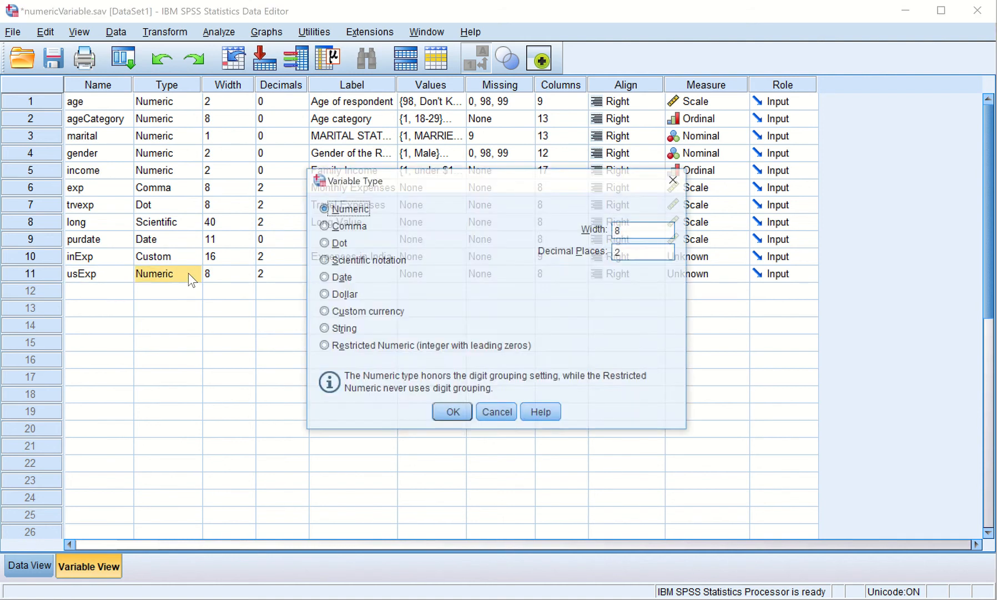
left_click(324, 294)
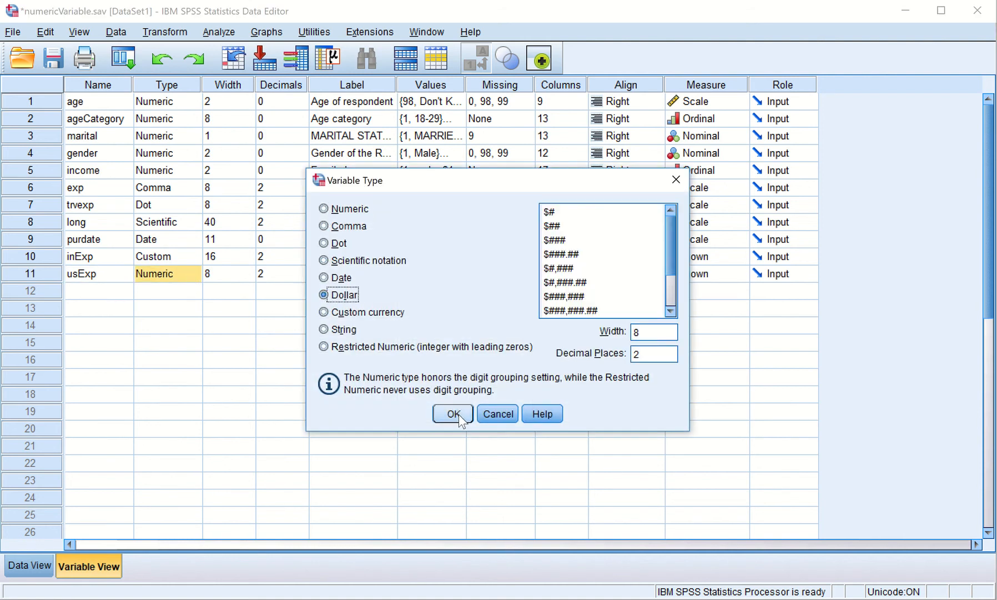
mouse_move(368, 240)
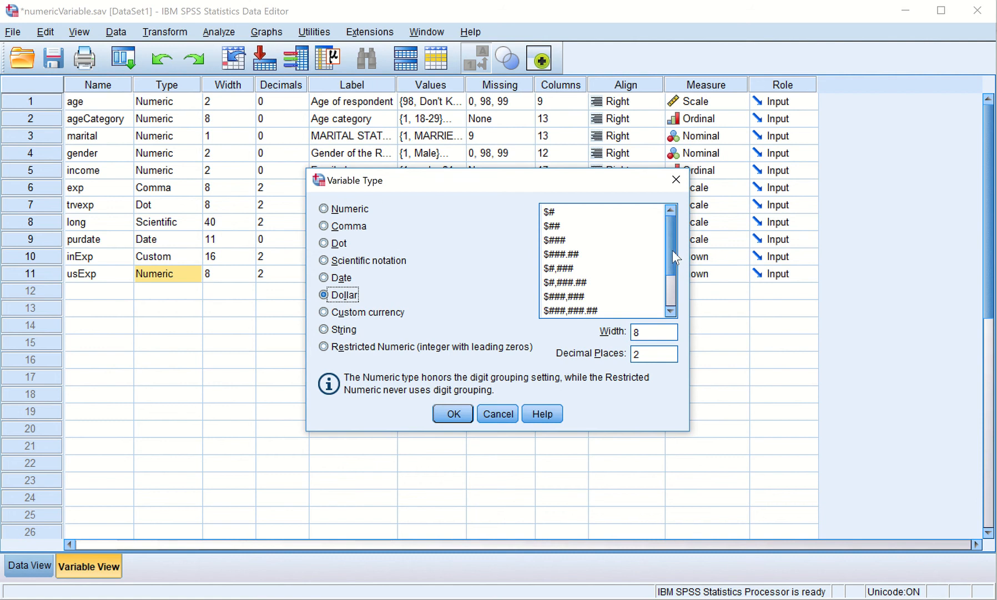
scroll("down", 3)
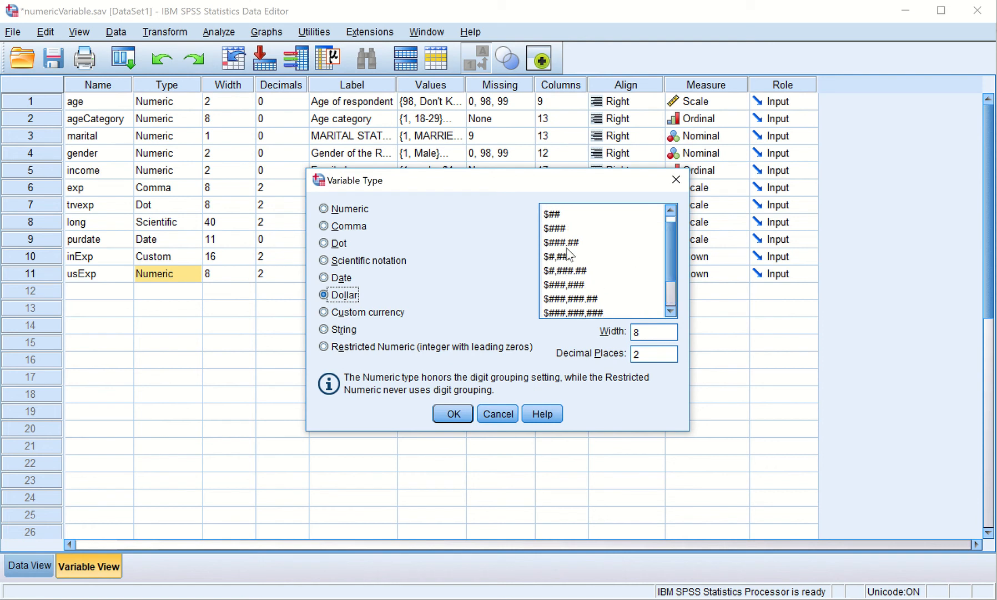
left_click(573, 242)
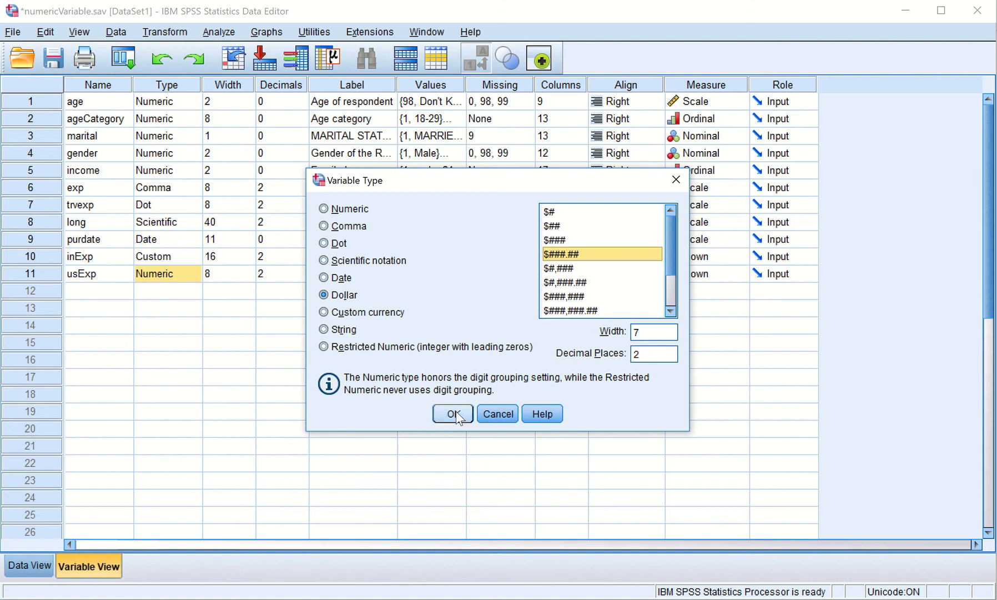
left_click(453, 413)
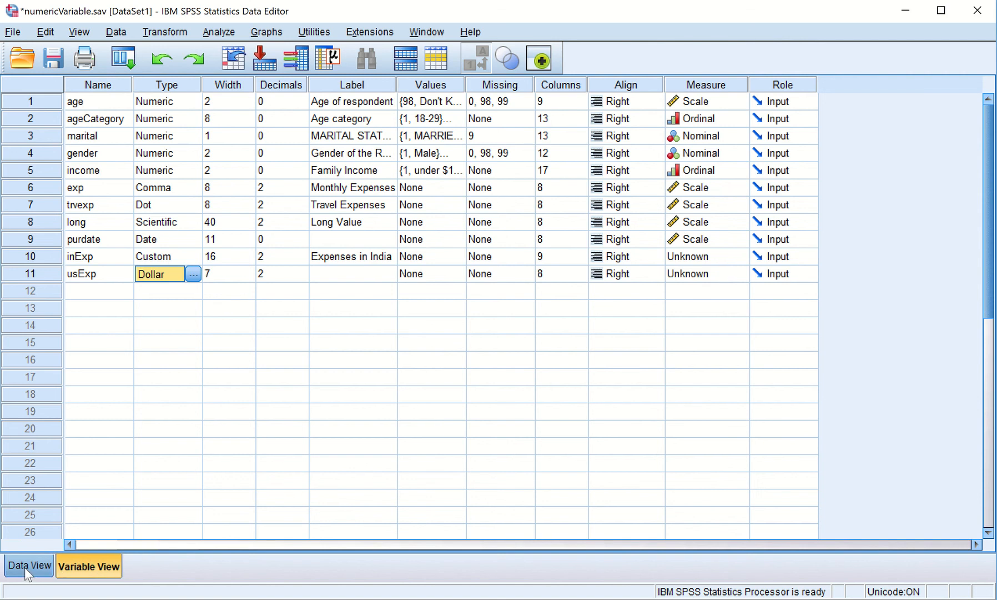
- In Data View, enter 1000 as case 1's usExp value, shown as $1,000.00
left_click(26, 566)
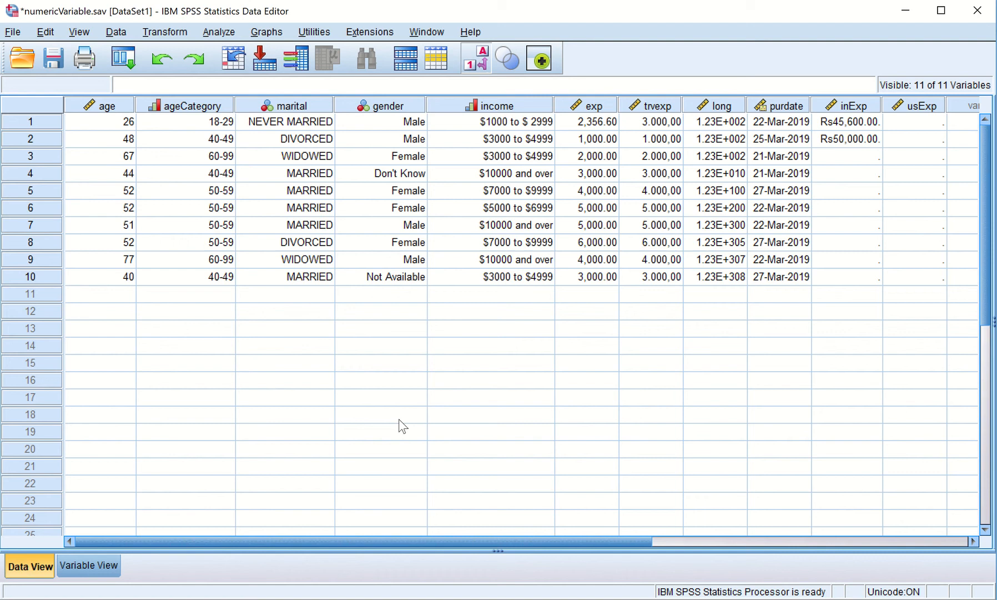
left_click(913, 121)
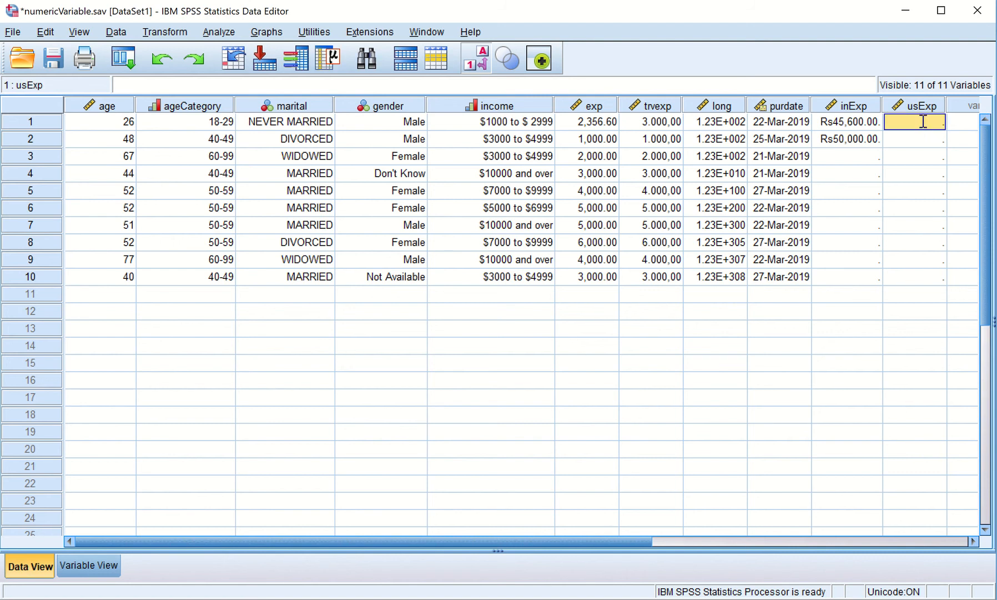
type("1")
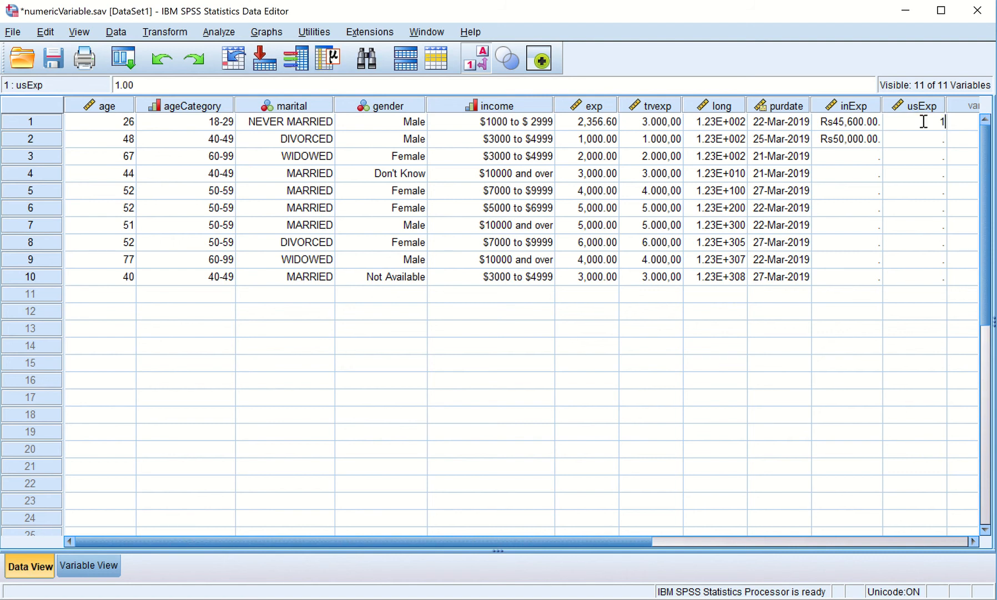
type("000.00")
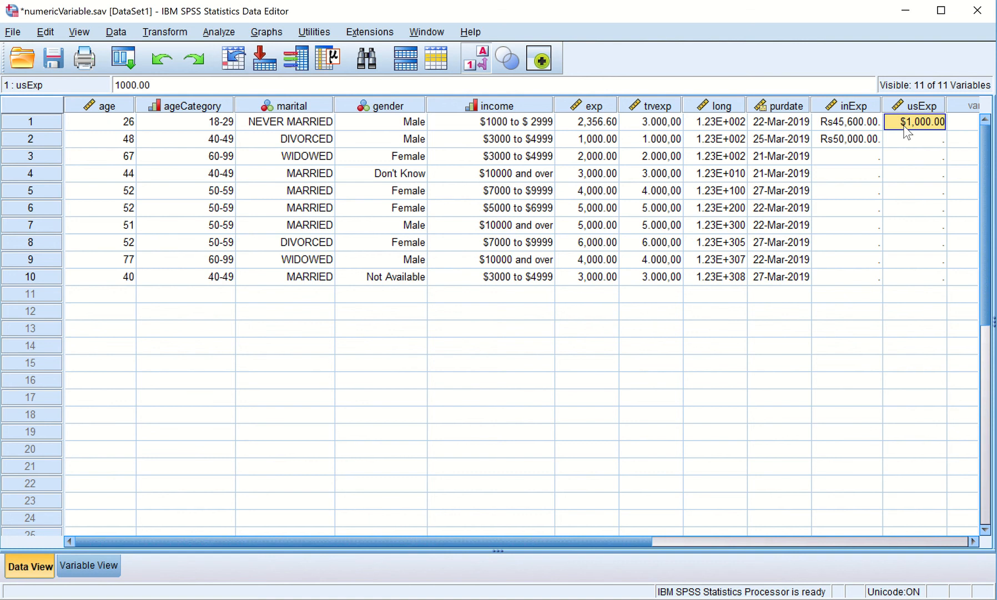
mouse_move(910, 145)
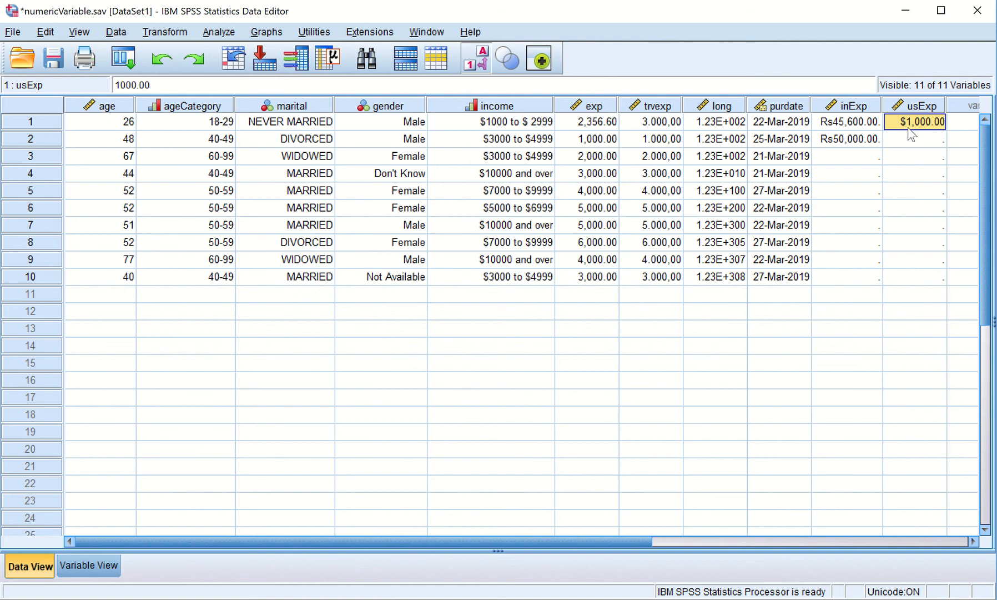
mouse_move(932, 152)
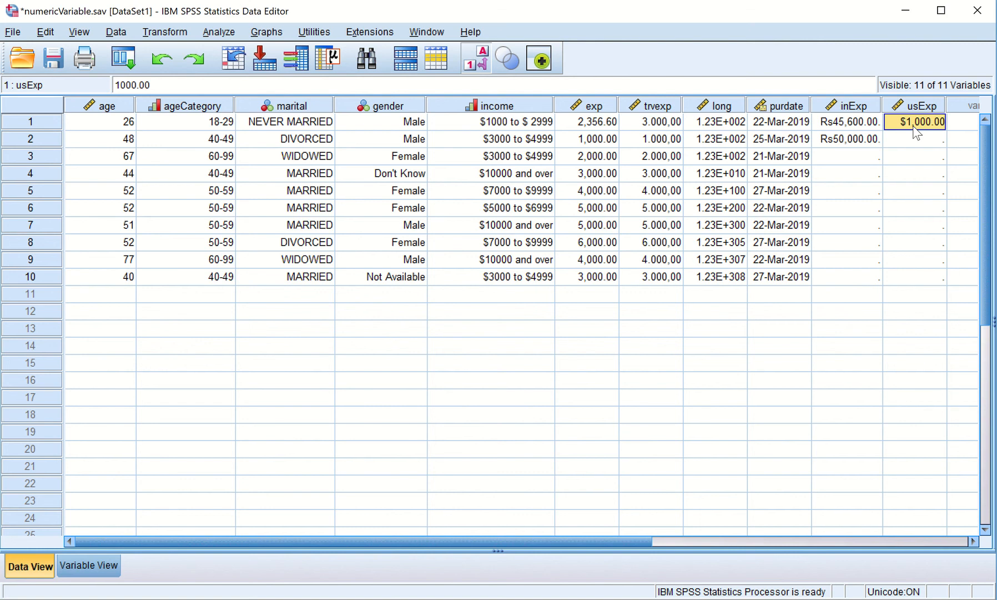
mouse_move(927, 144)
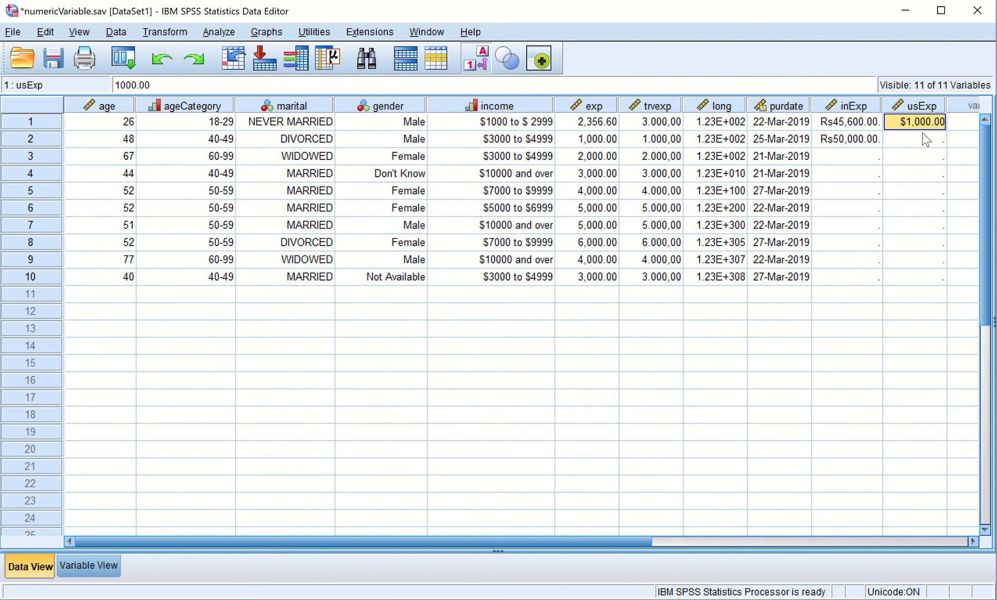
mouse_move(929, 132)
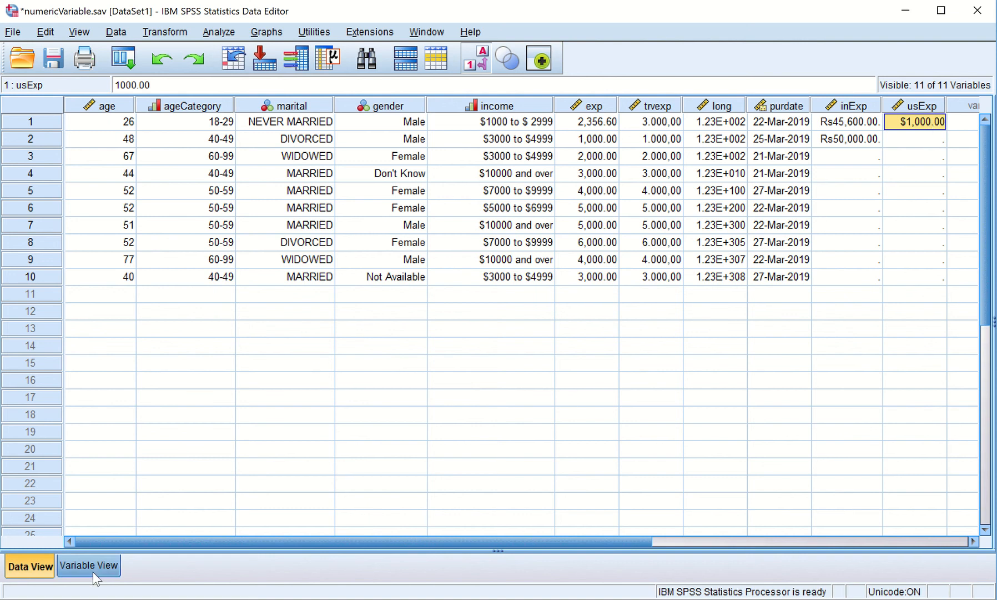
- Reopen usExp's Type dialog in Variable View and confirm Dollar, width 7, 2 decimals unchanged
left_click(88, 580)
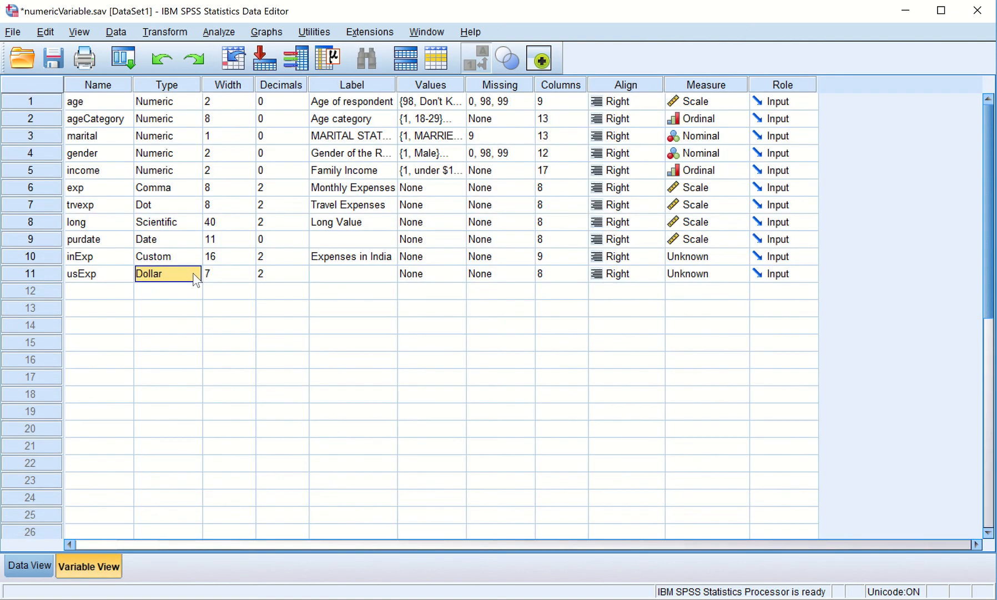
left_click(193, 273)
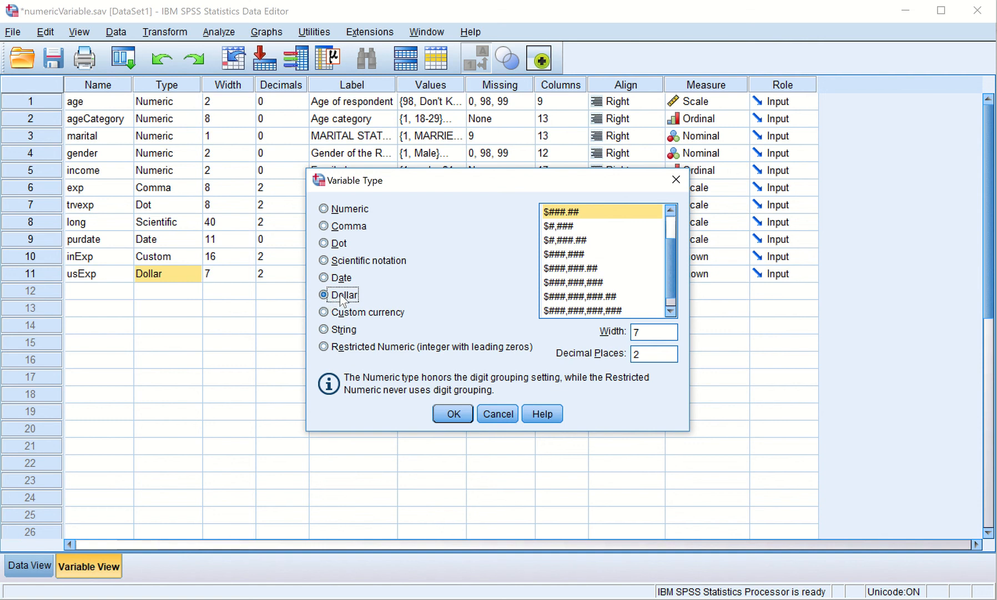
mouse_move(337, 322)
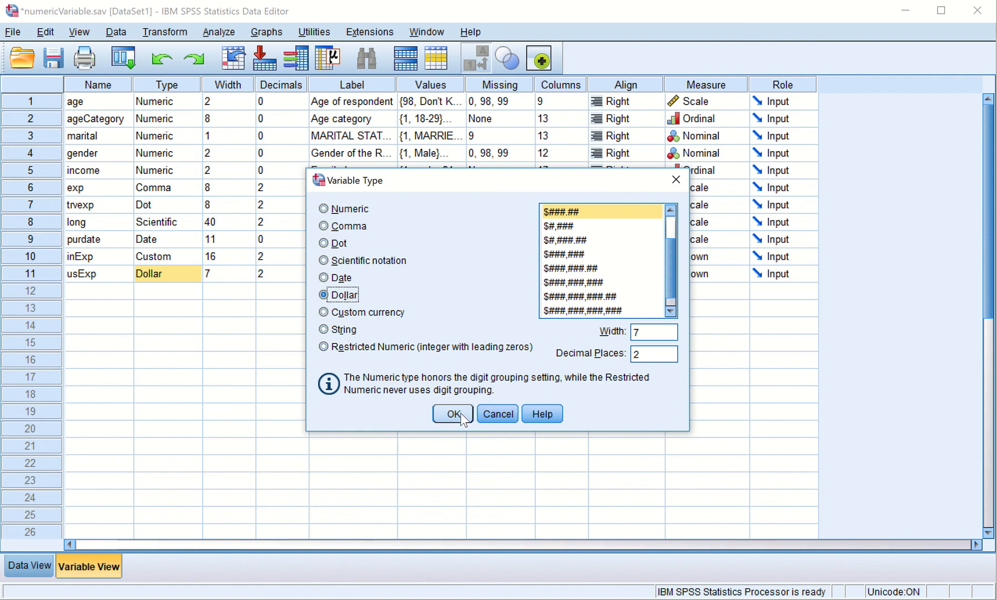
left_click(452, 413)
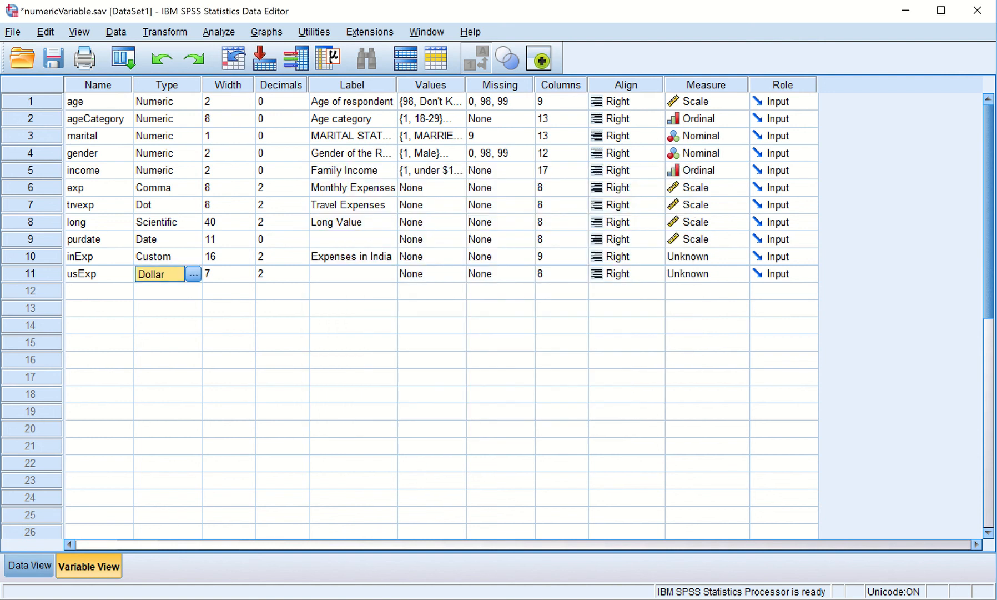